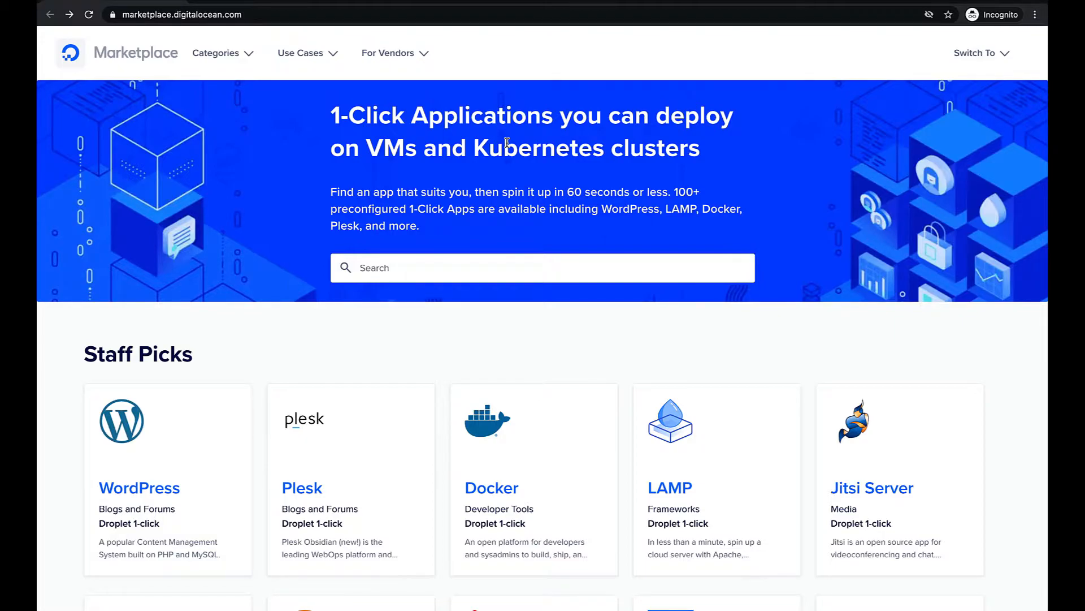
mouse_move(580, 343)
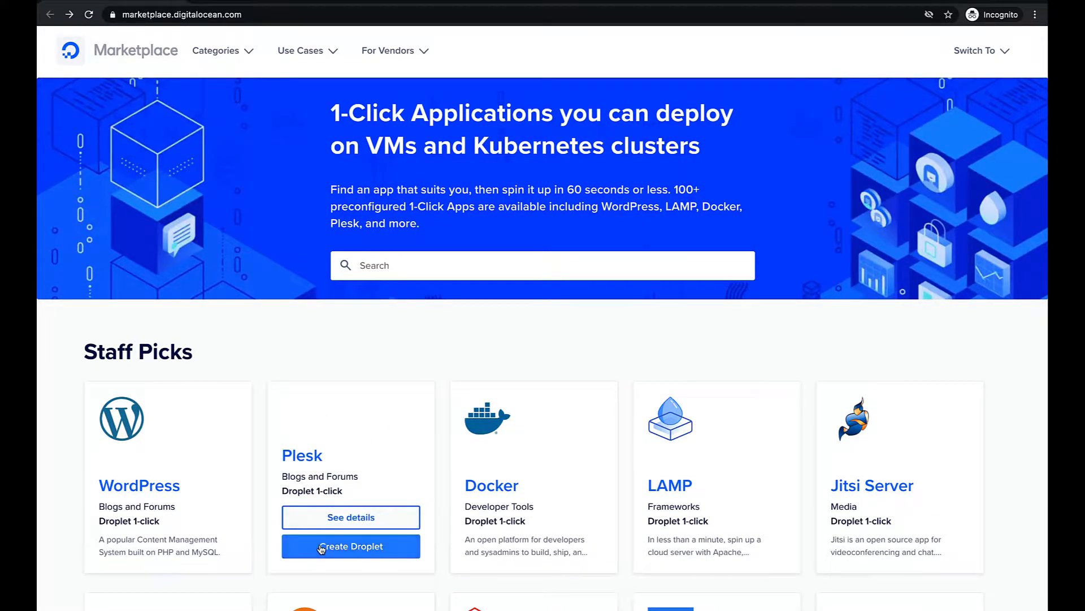
mouse_move(351, 546)
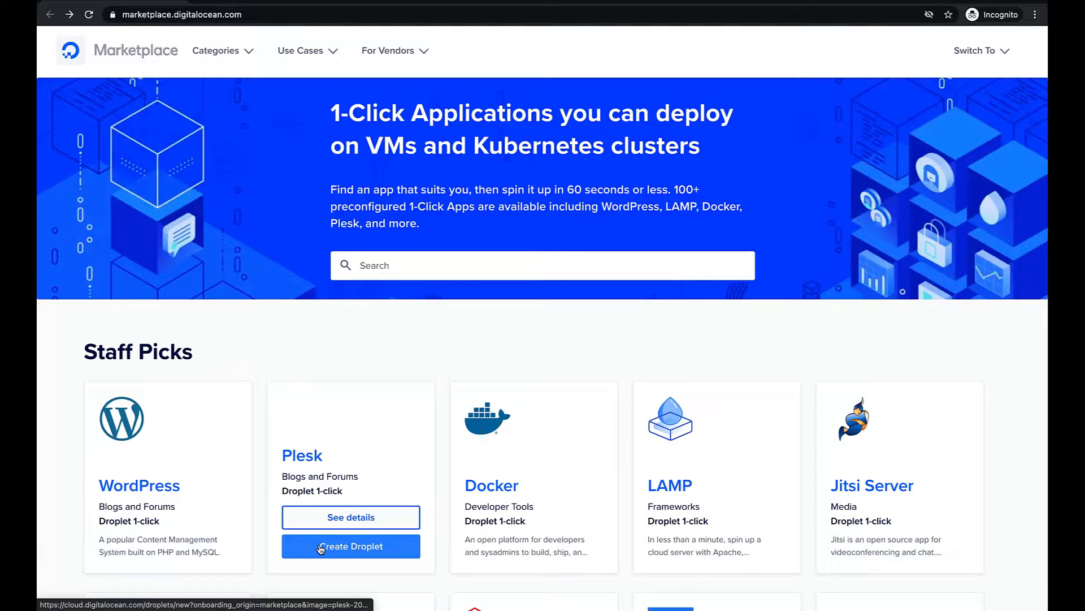
- Choose Create Droplet on the Plesk card in Marketplace Staff Picks
click(351, 546)
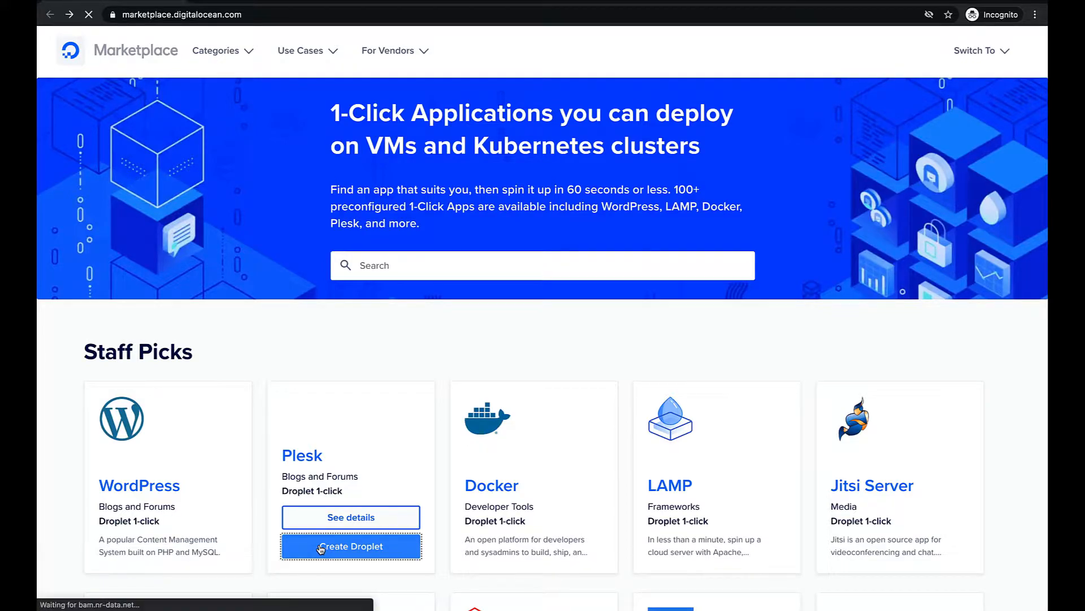
- Keep the Plesk Marketplace image, pick the Basic $6/mo plan and the Frankfurt region
click(351, 546)
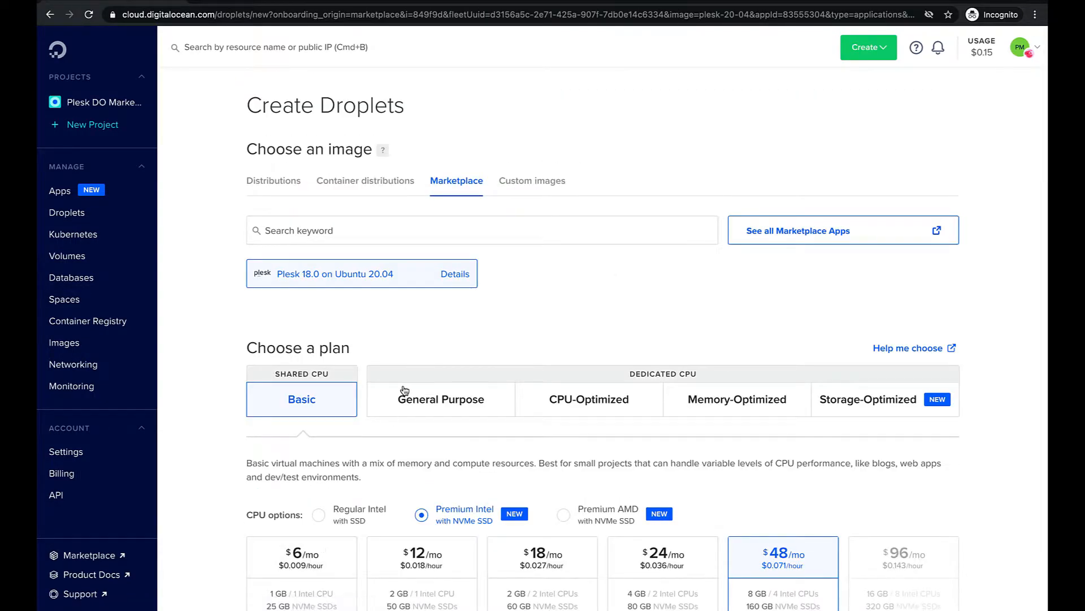
mouse_move(490, 302)
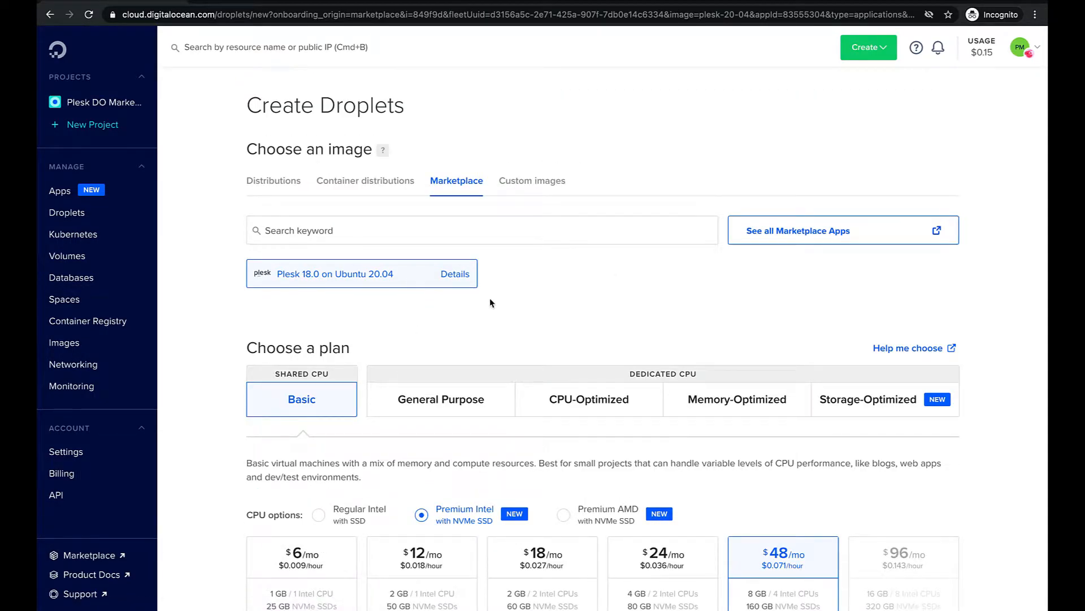
scroll(down, 3)
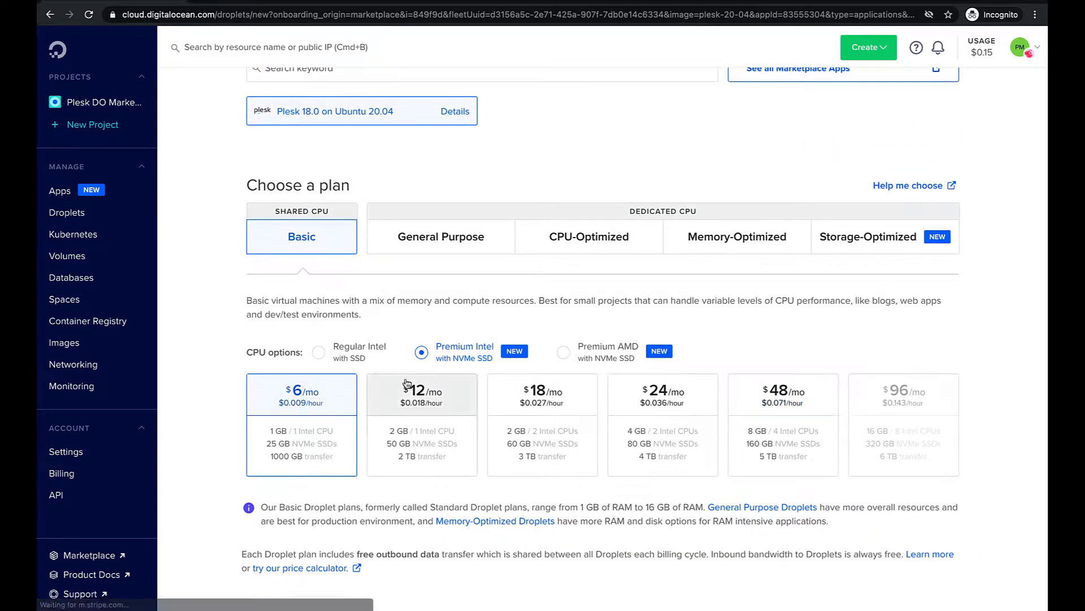
scroll(down, 3)
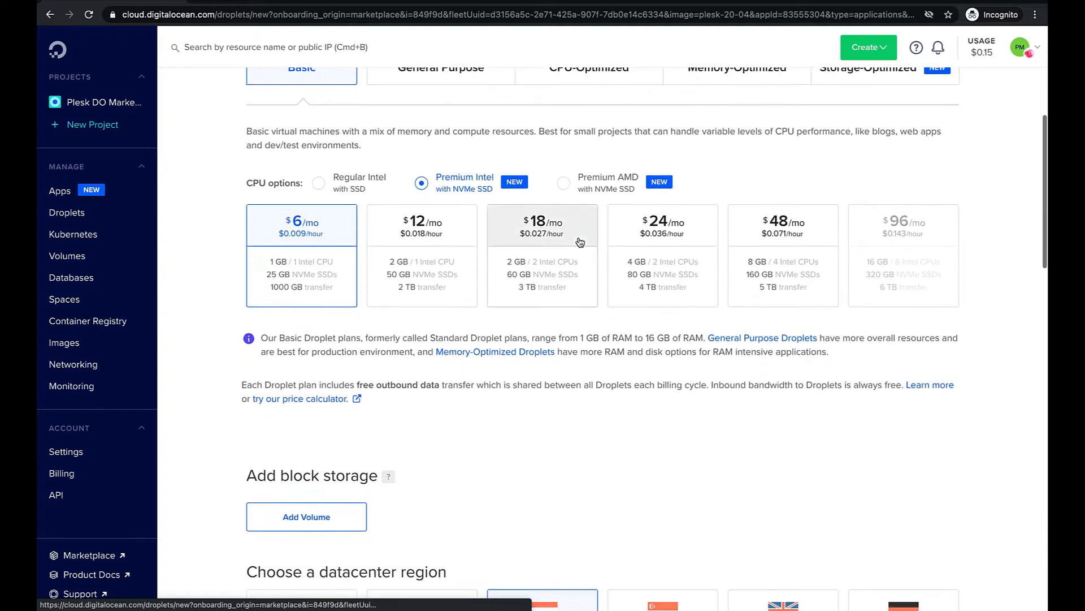
scroll(down, 3)
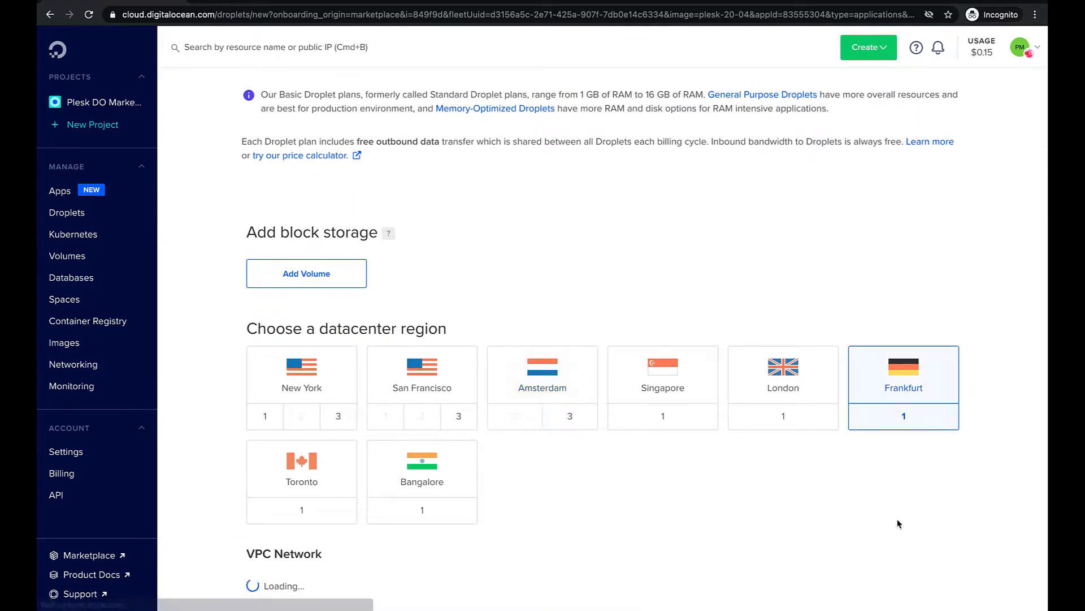
scroll(down, 3)
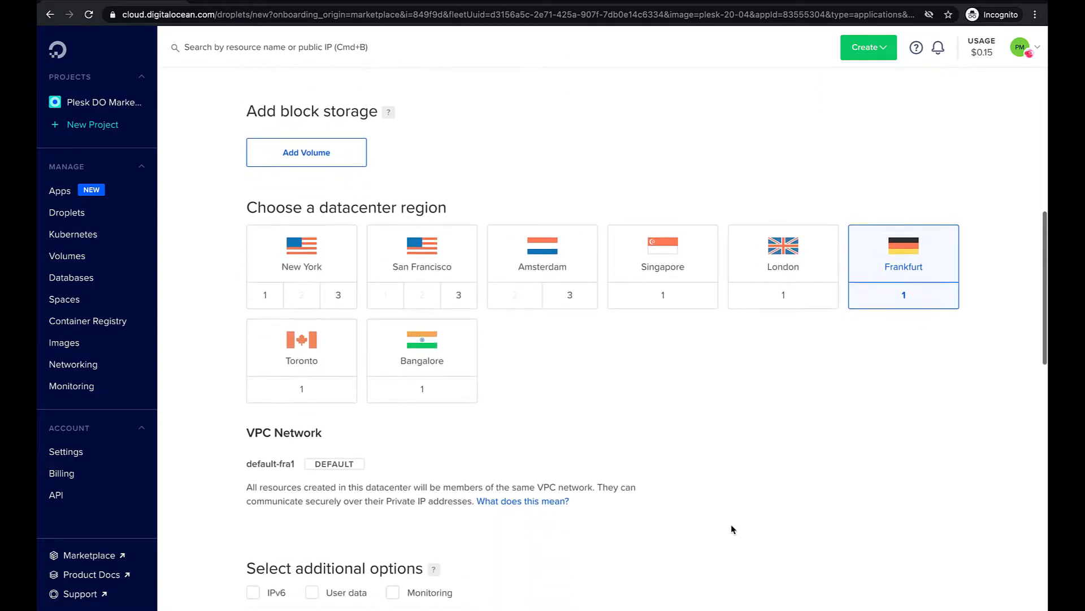
scroll(down, 3)
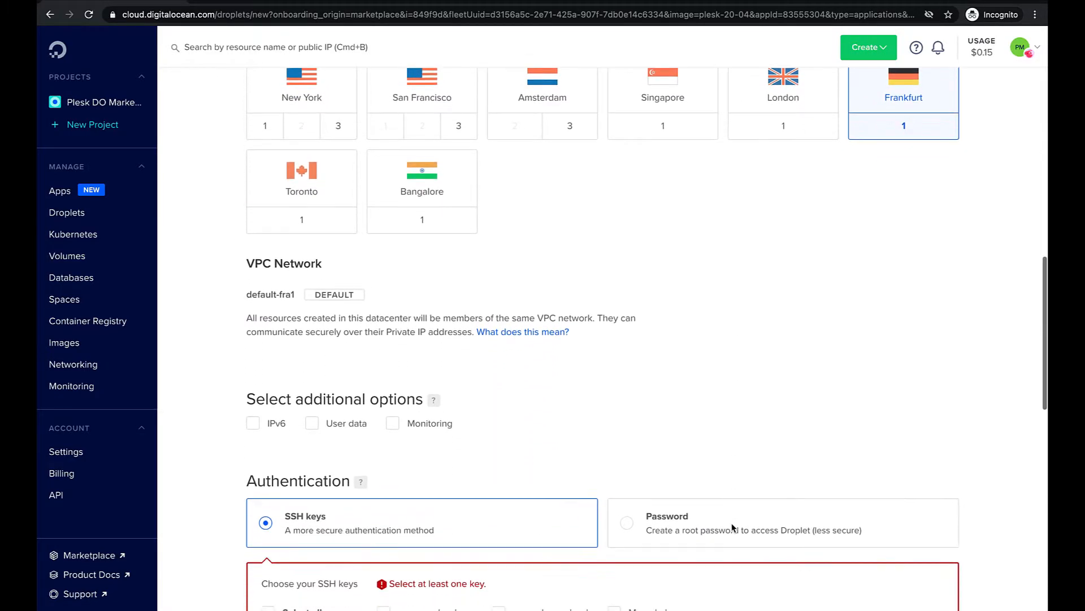
- Choose Password authentication and enter a root password that meets every requirement
scroll(down, 3)
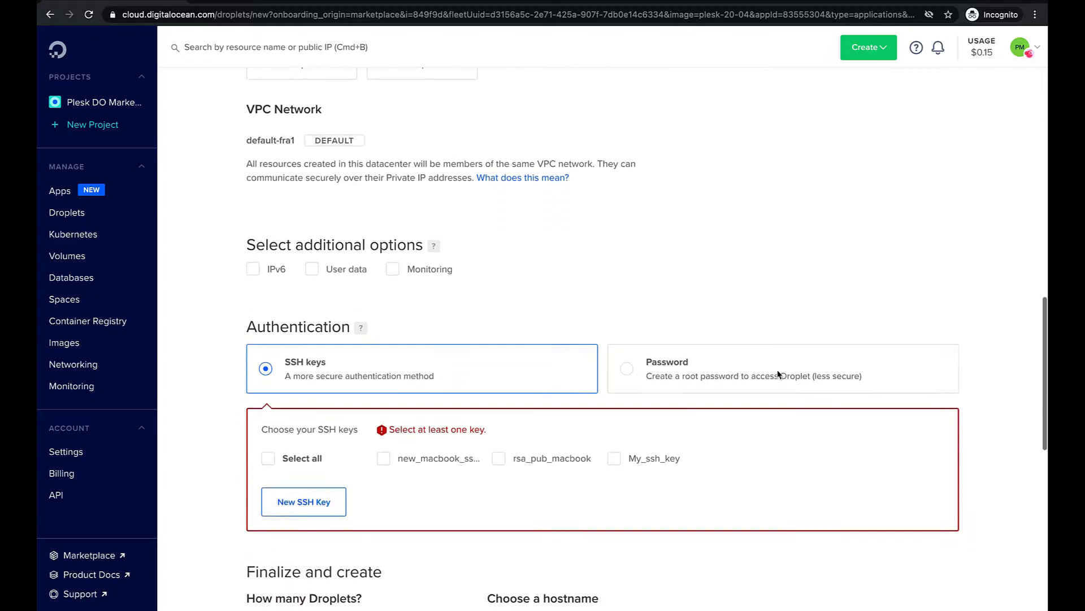
scroll(down, 3)
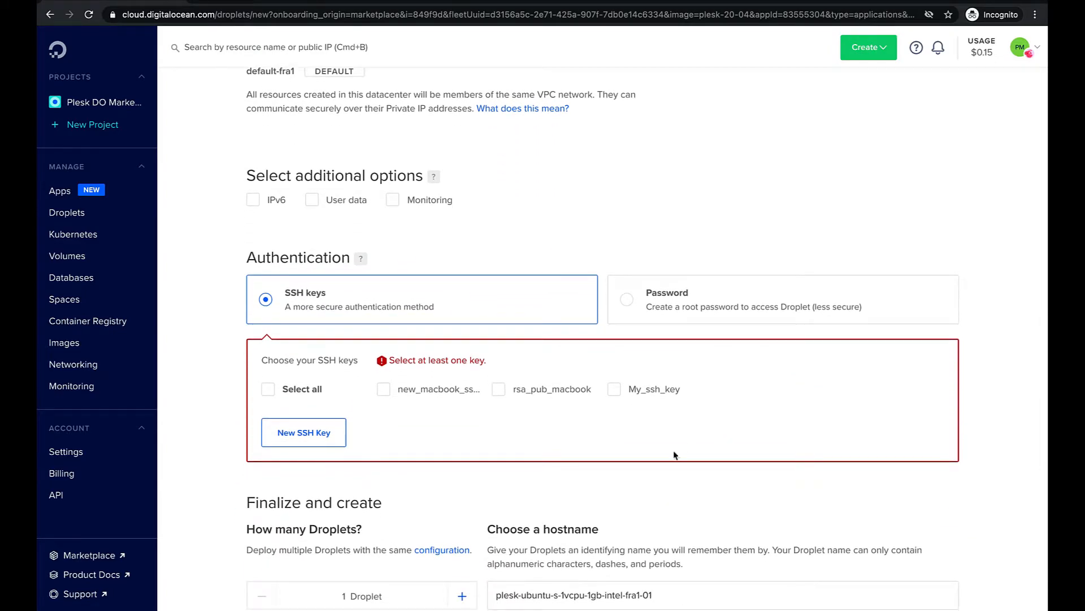
mouse_move(515, 523)
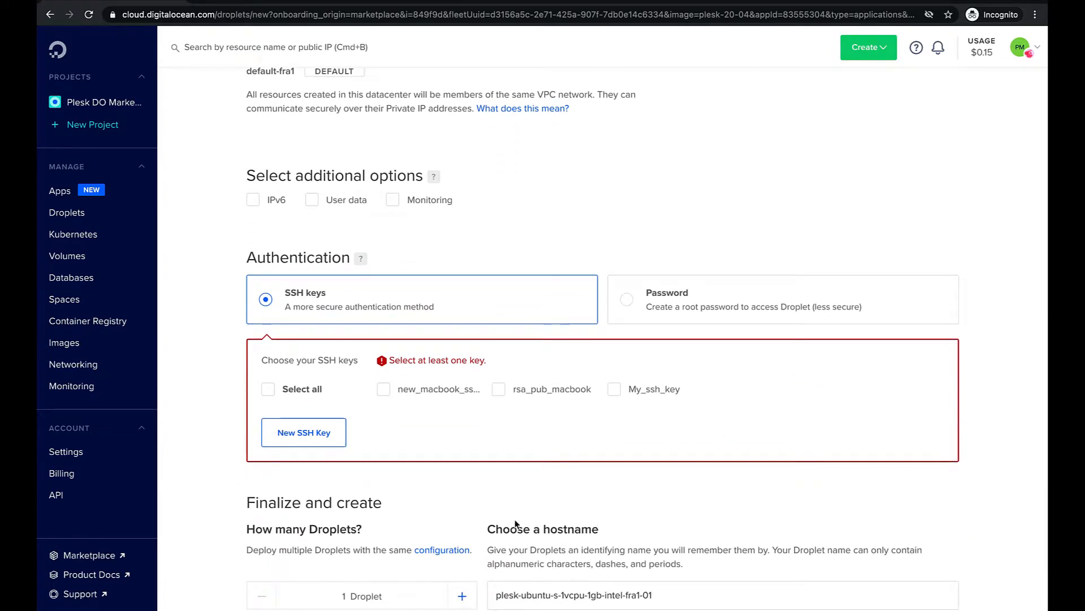
mouse_move(438, 388)
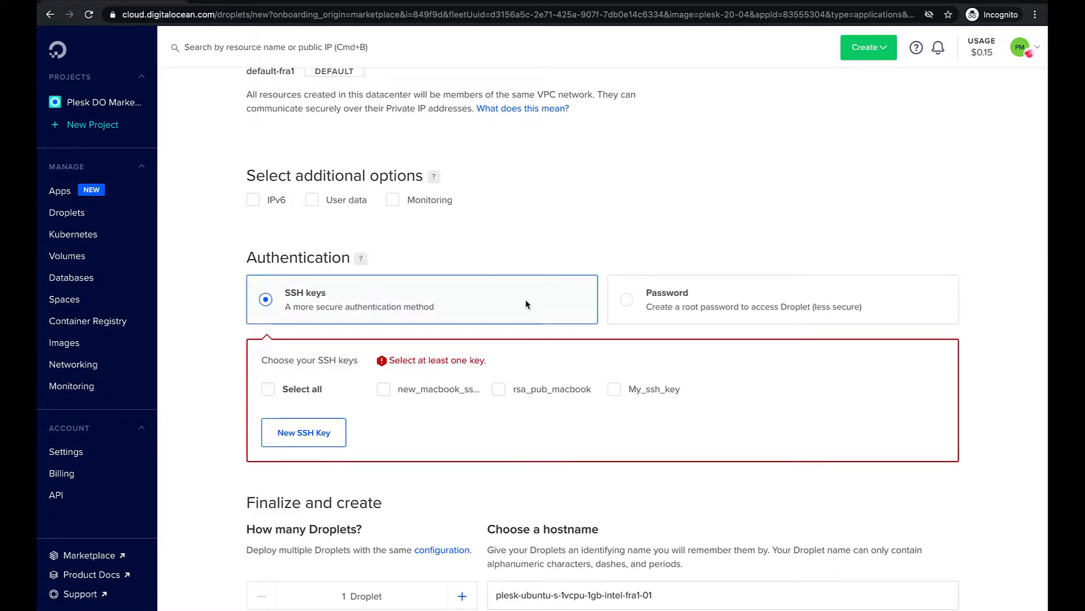
mouse_move(617, 303)
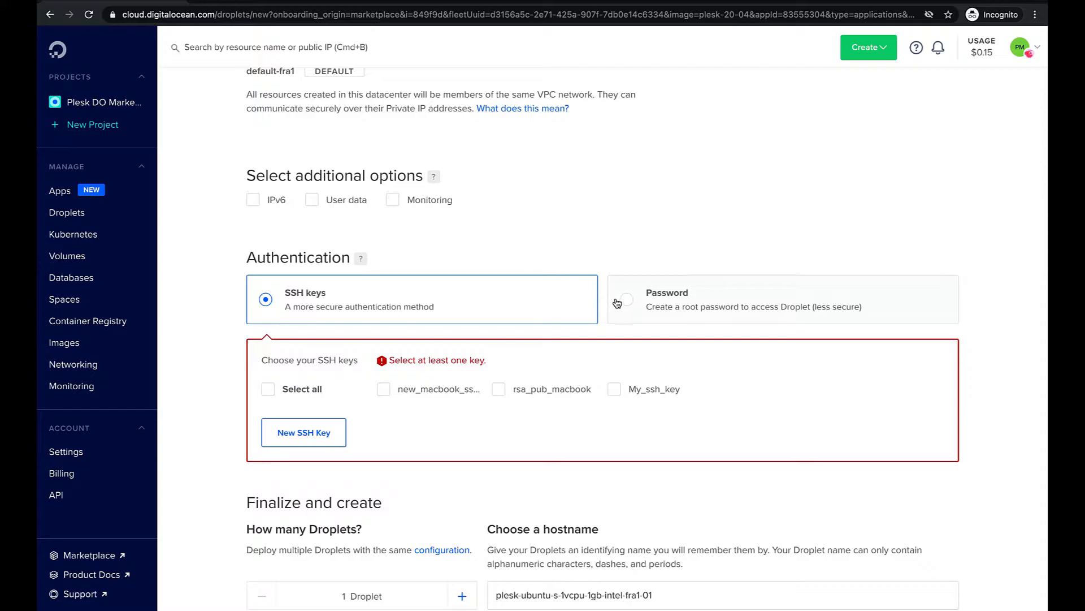
mouse_move(625, 305)
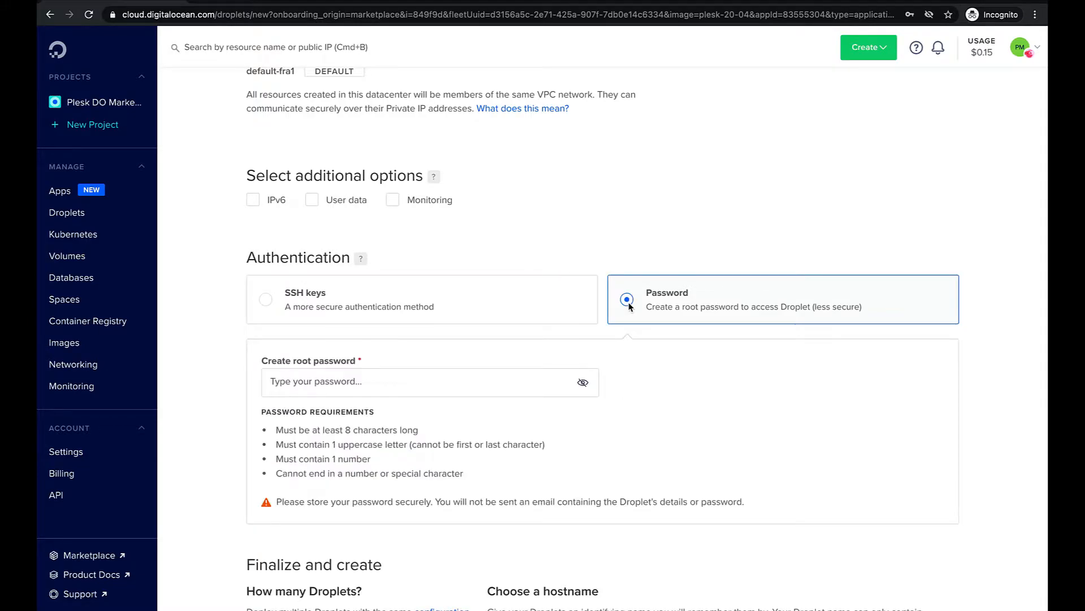
text(••)
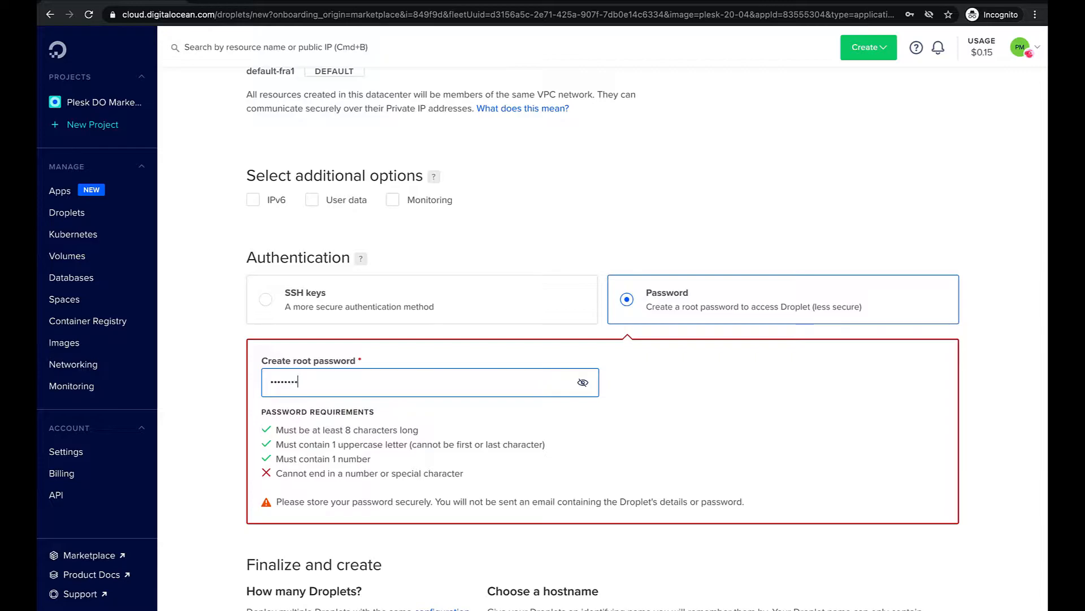
text(•)
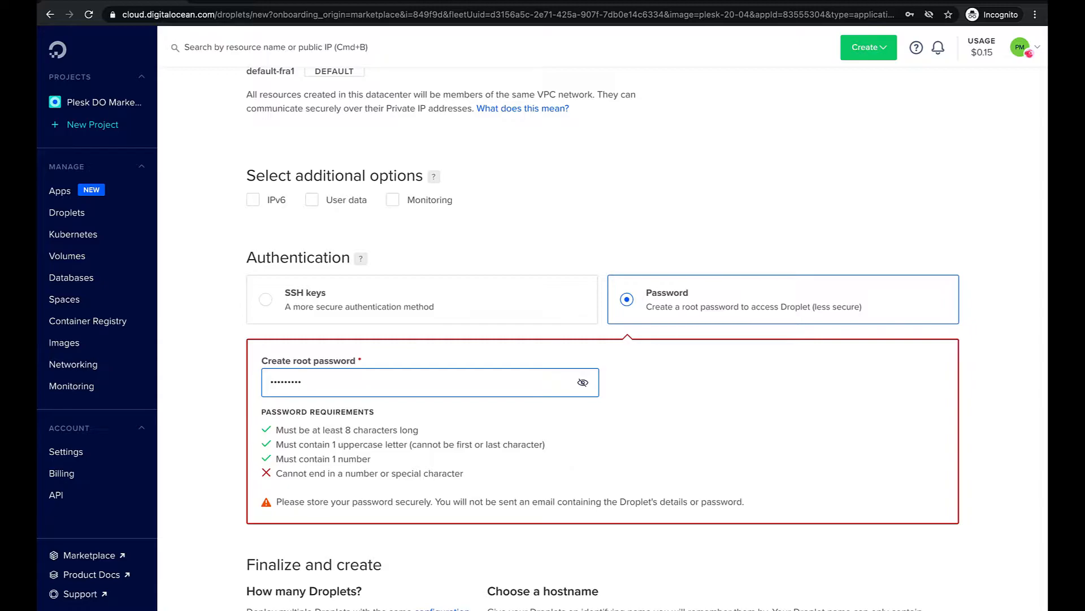
text(a)
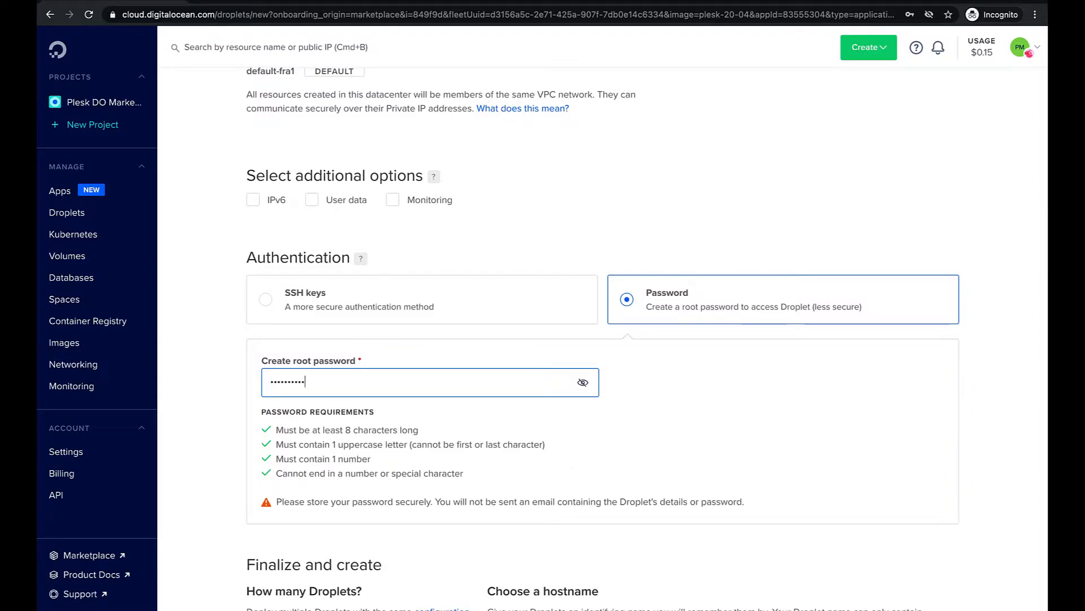
mouse_move(576, 530)
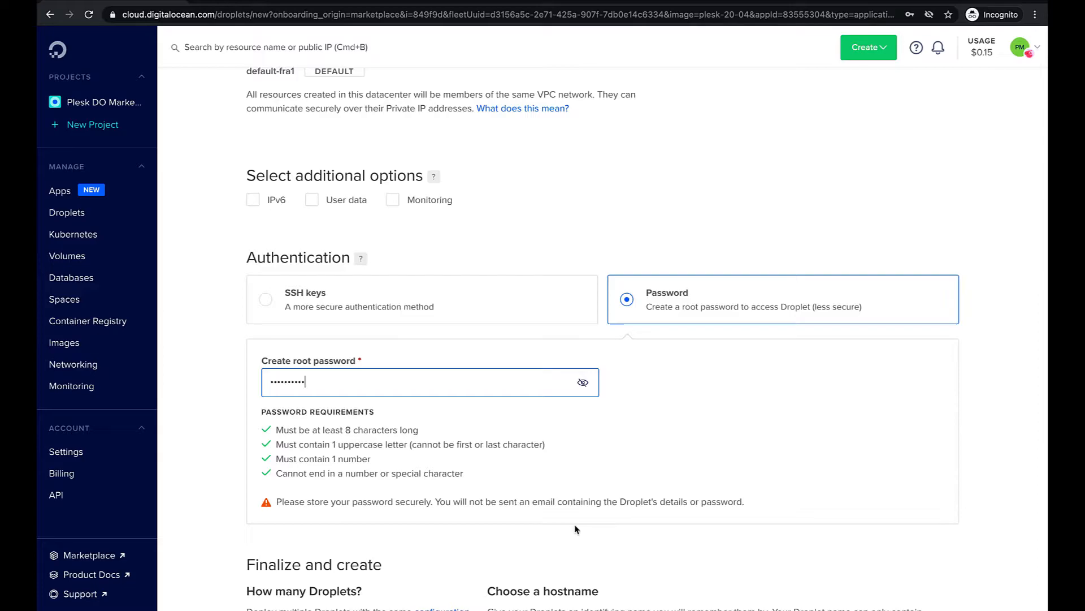
- Create one droplet with the default hostname from the Finalize section
scroll(down, 3)
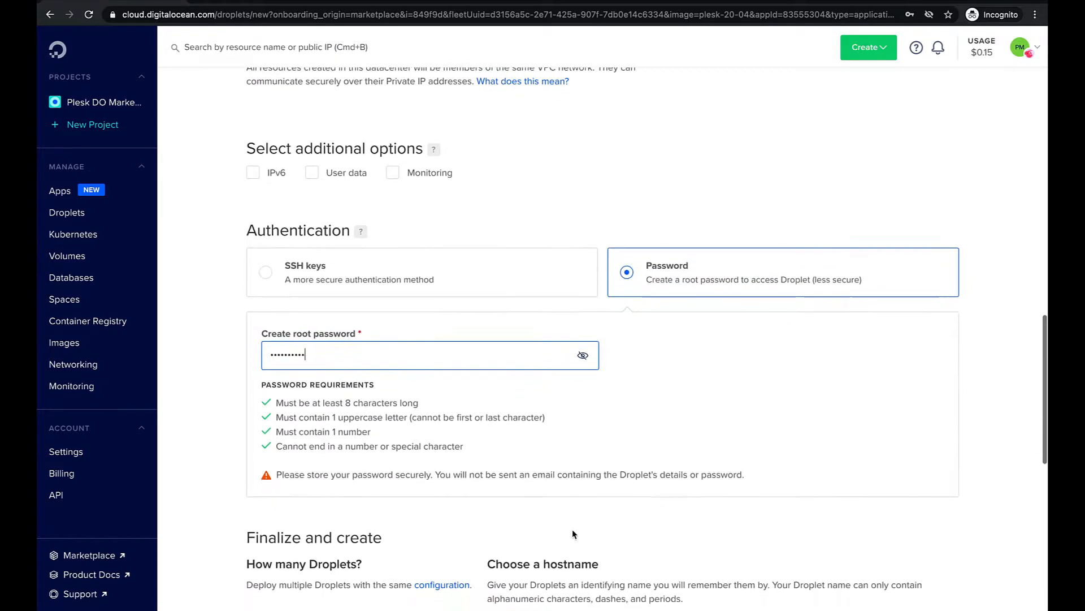
scroll(down, 3)
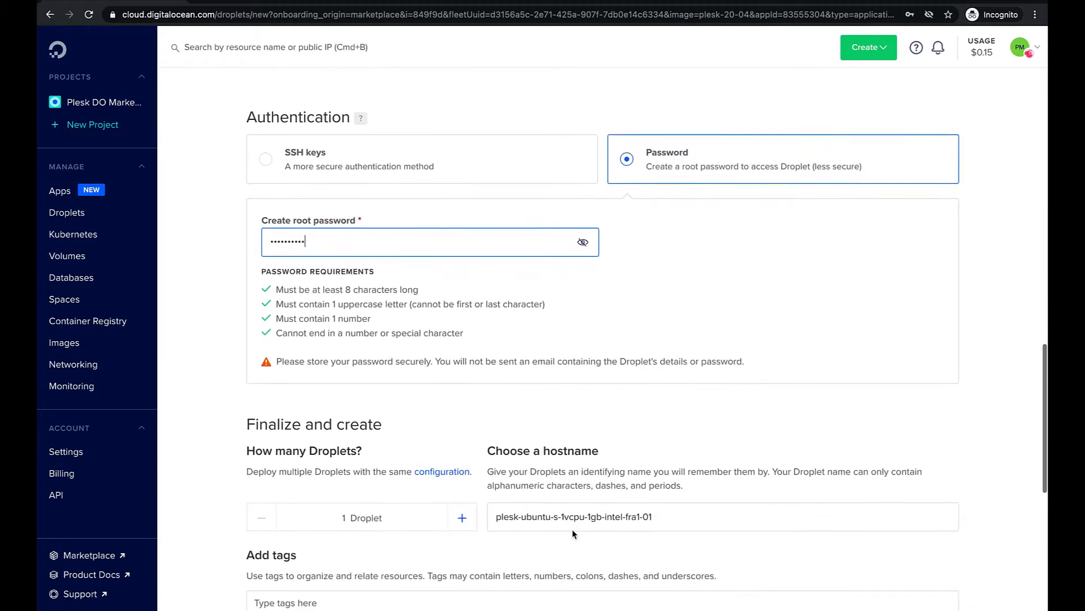
scroll(down, 3)
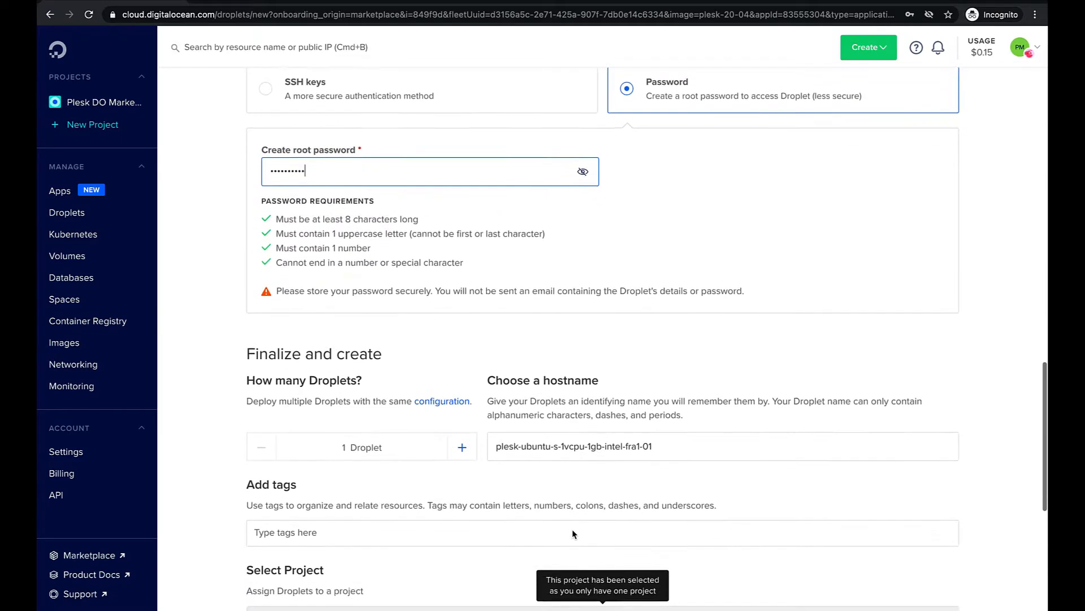
scroll(down, 3)
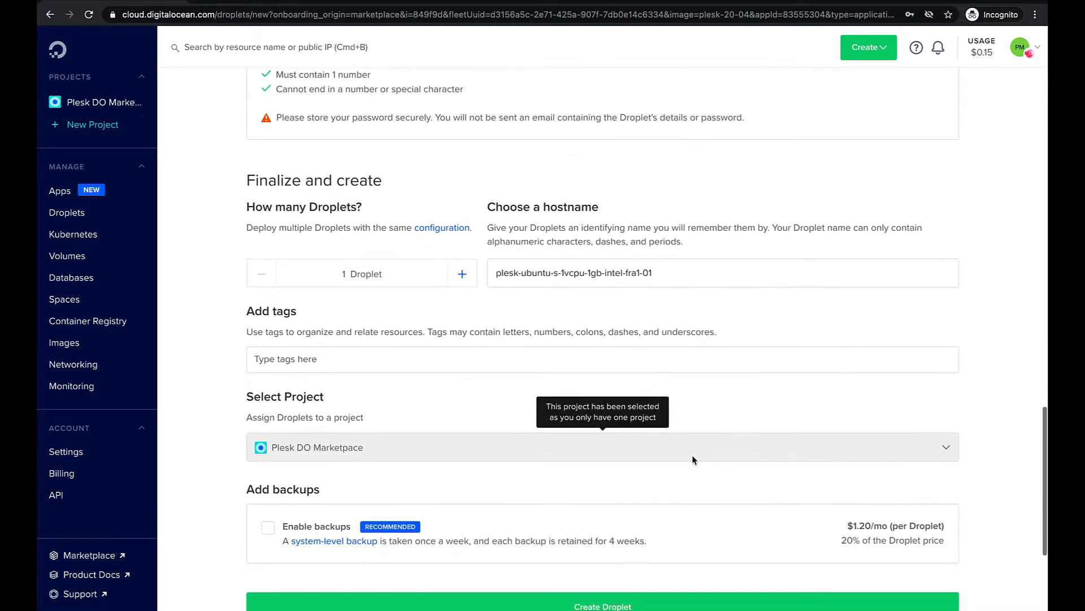
scroll(down, 3)
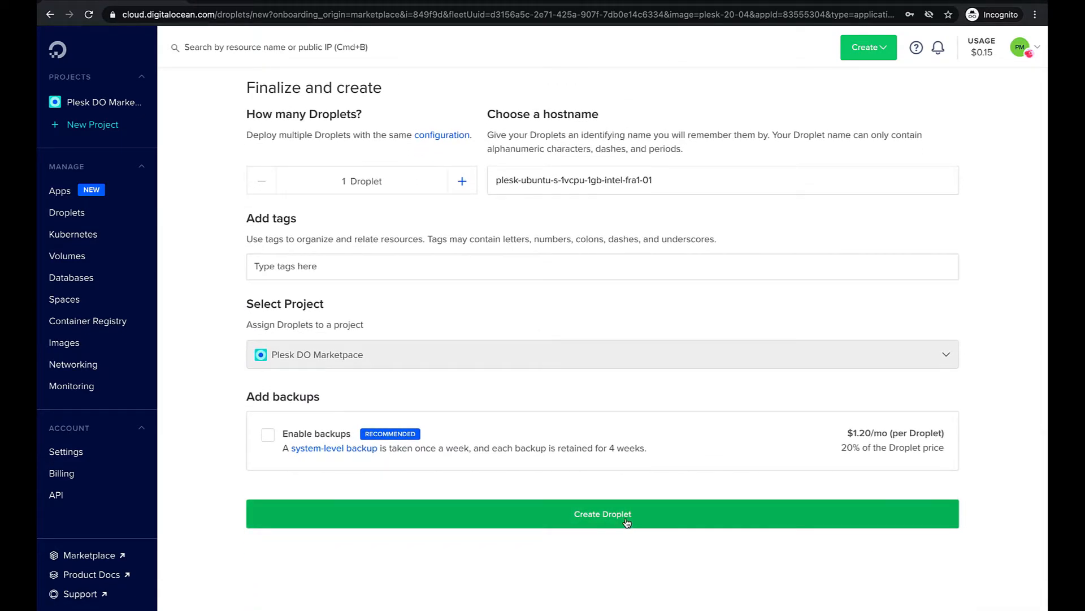
click(602, 514)
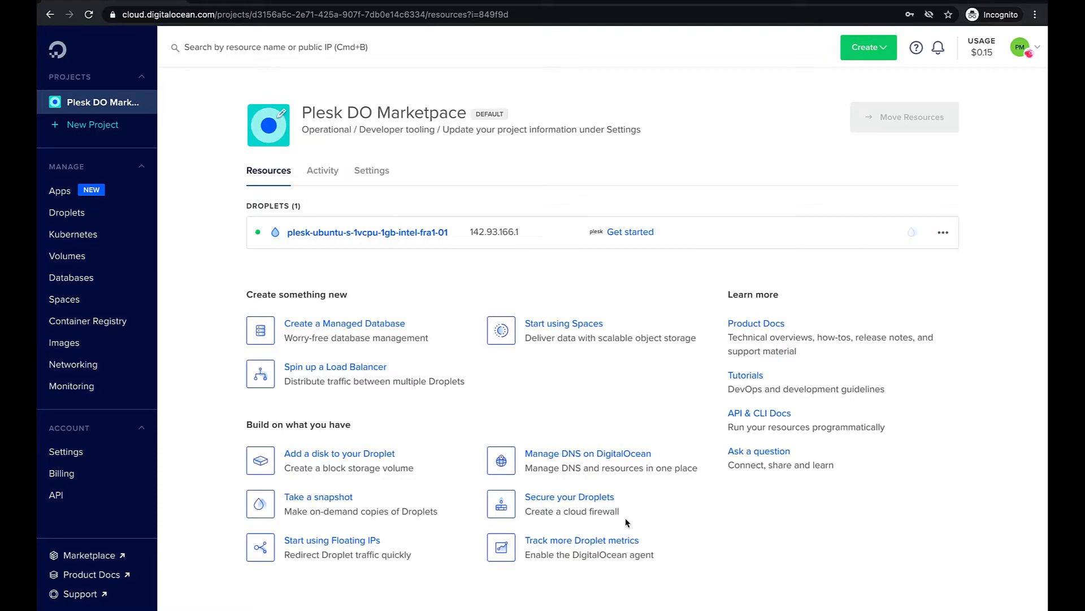
mouse_move(529, 235)
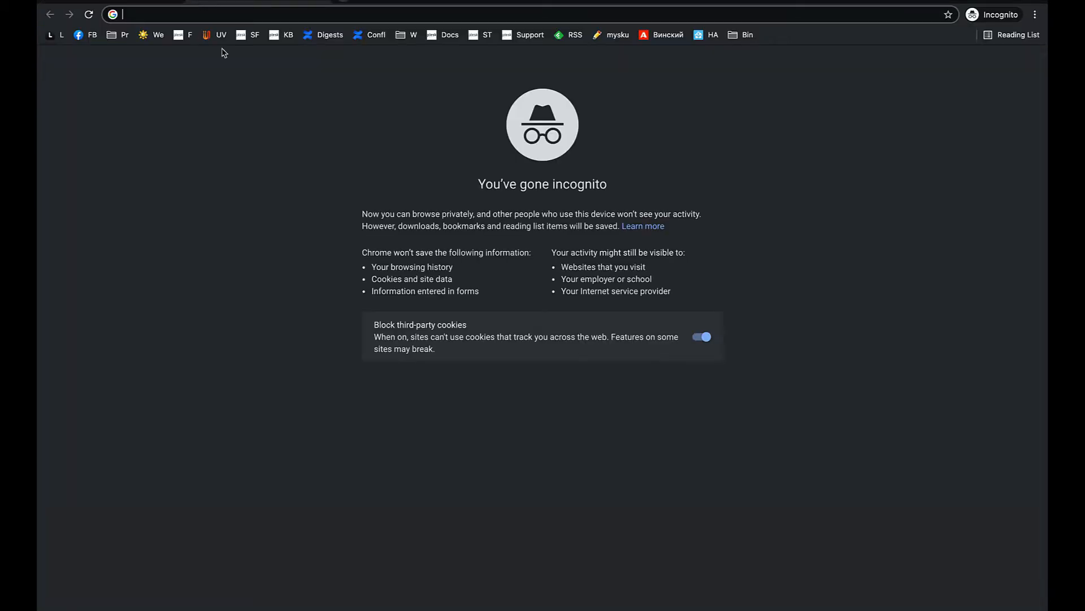
- Load 142.93.166.1 in Chrome and follow 'Log in to Plesk' from the default page
text(142.93.166.1)
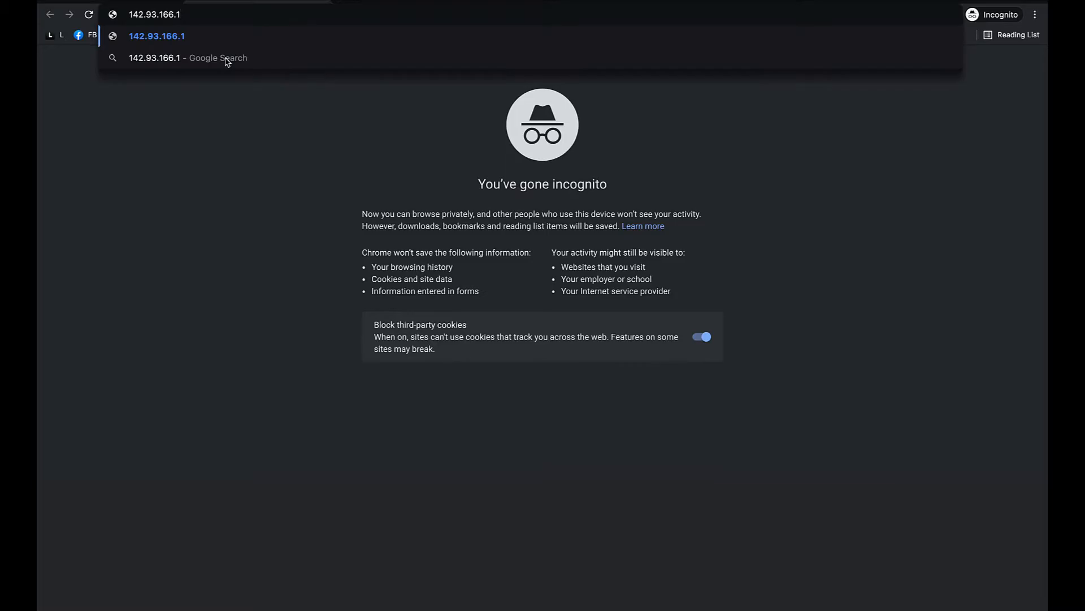
key(Return)
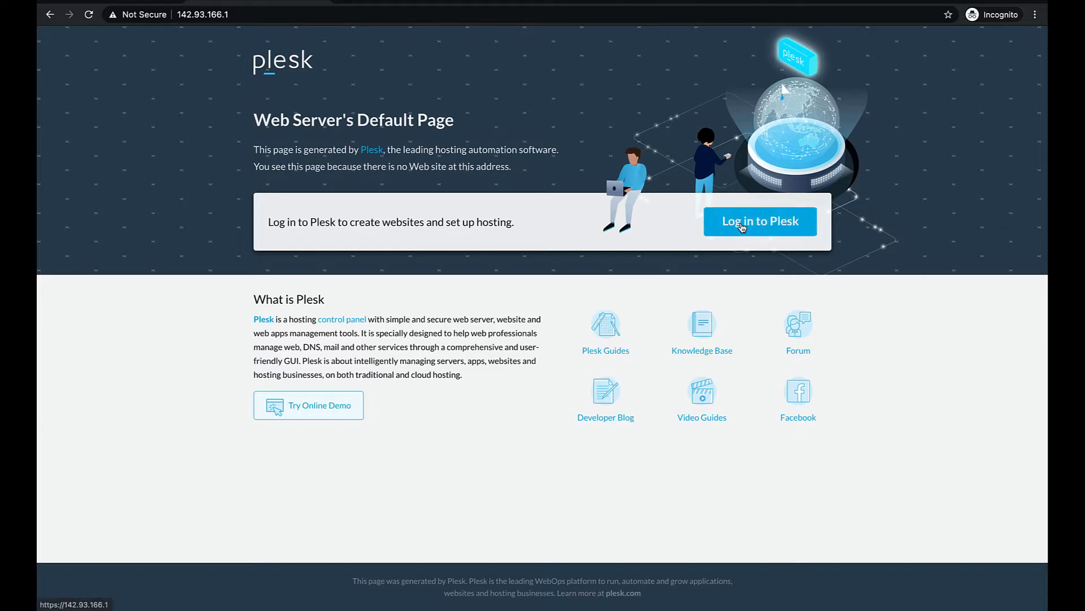
click(759, 221)
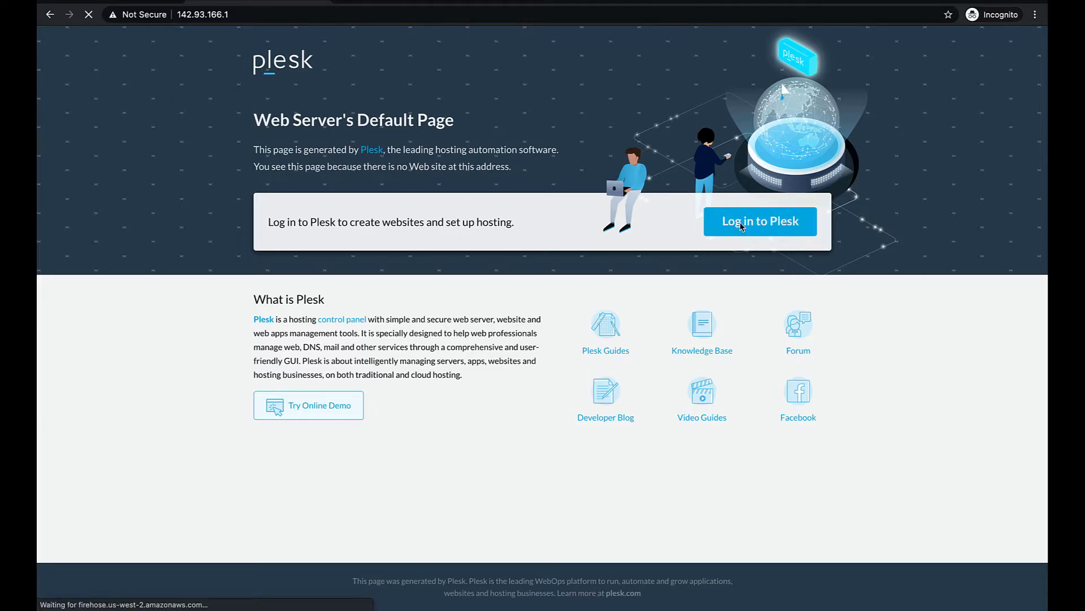
click(760, 221)
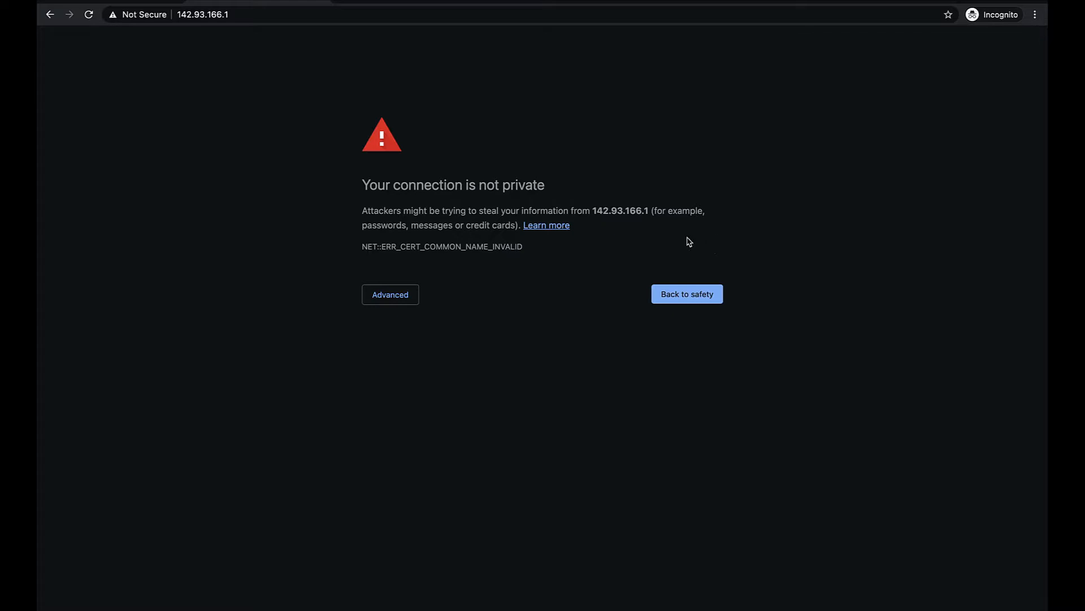
mouse_move(561, 291)
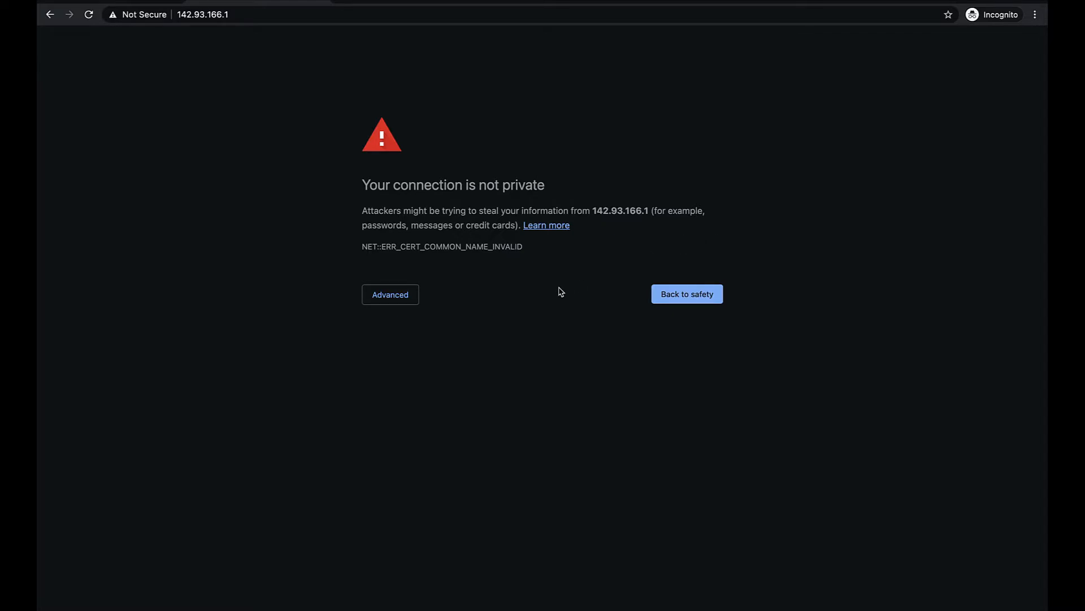
mouse_move(437, 323)
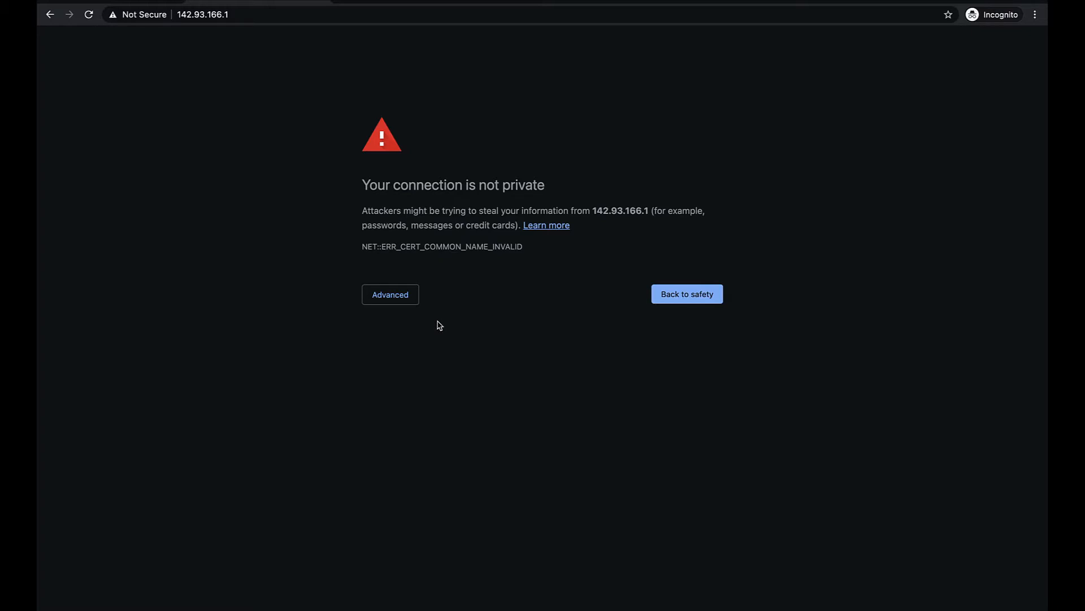
- Bypass the privacy warning via Advanced and 'Proceed to 142.93.166.1 (unsafe)'
click(390, 294)
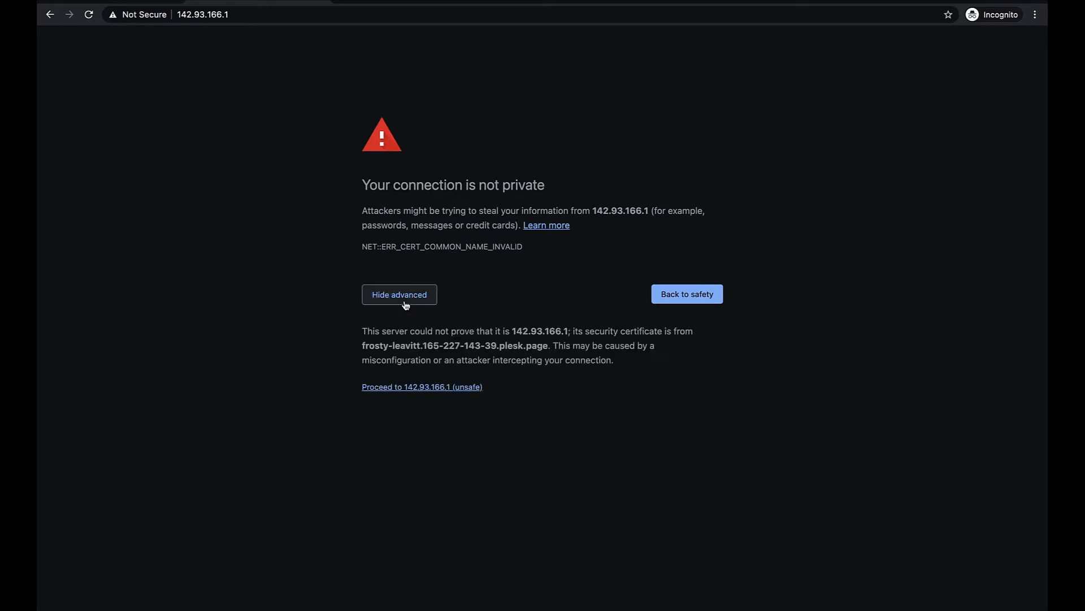
mouse_move(421, 387)
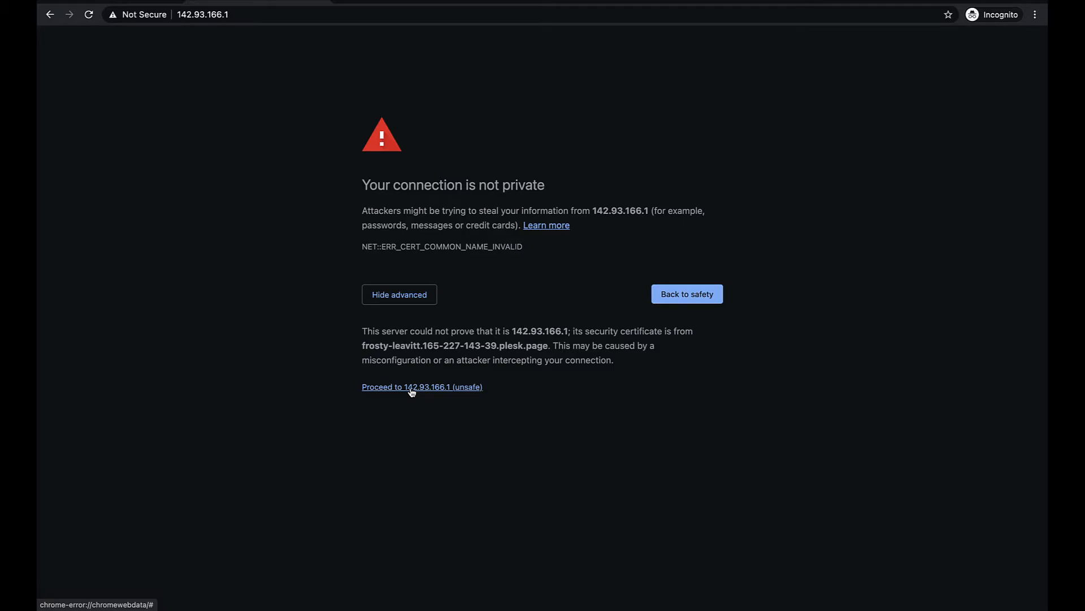
click(422, 386)
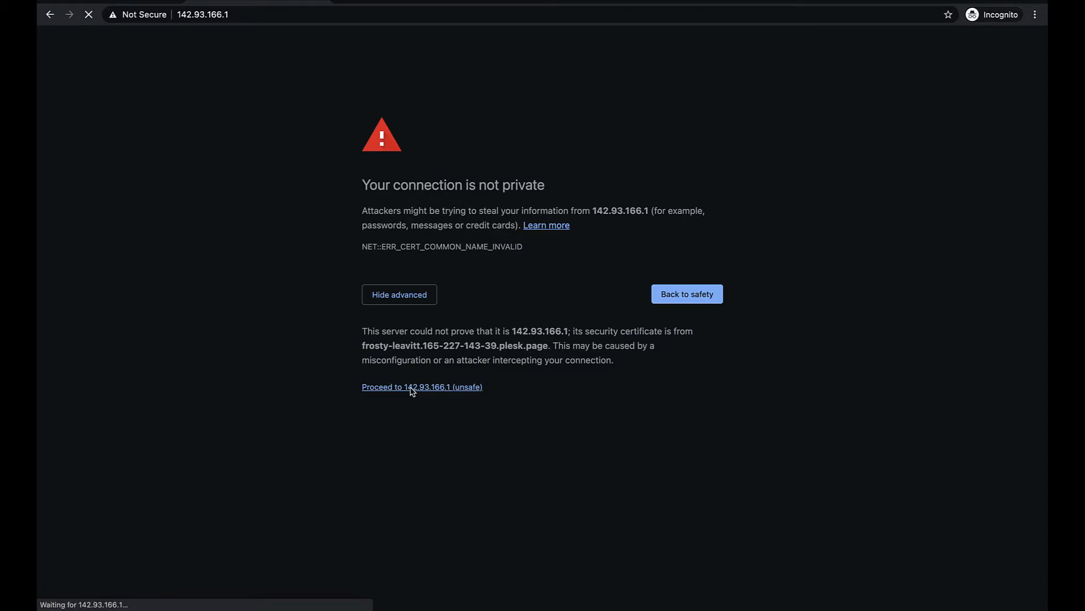
click(422, 386)
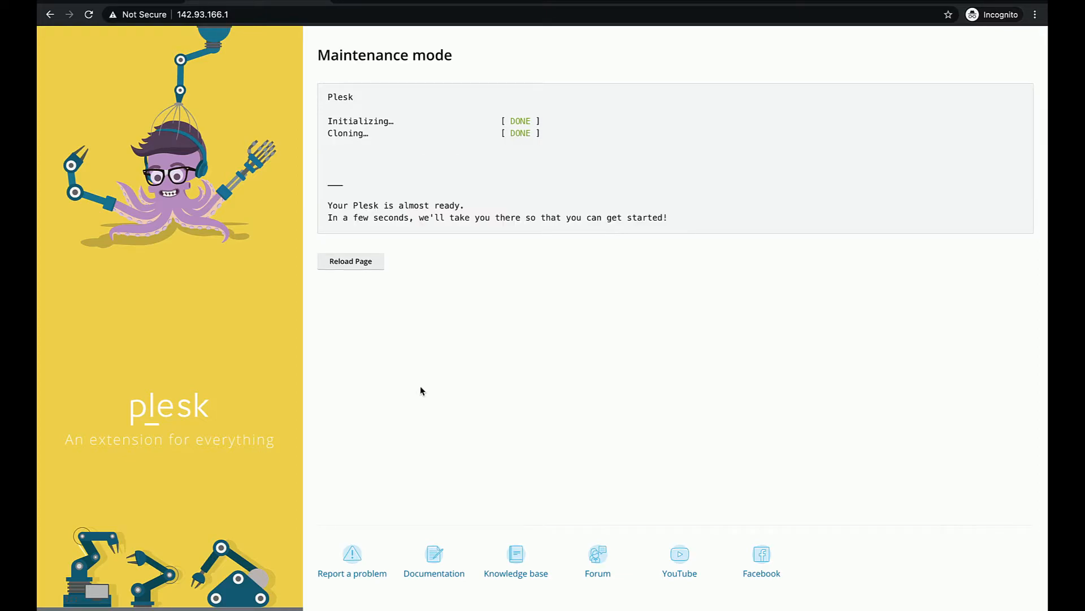
- Reload the Plesk maintenance page until the login form loads
click(350, 261)
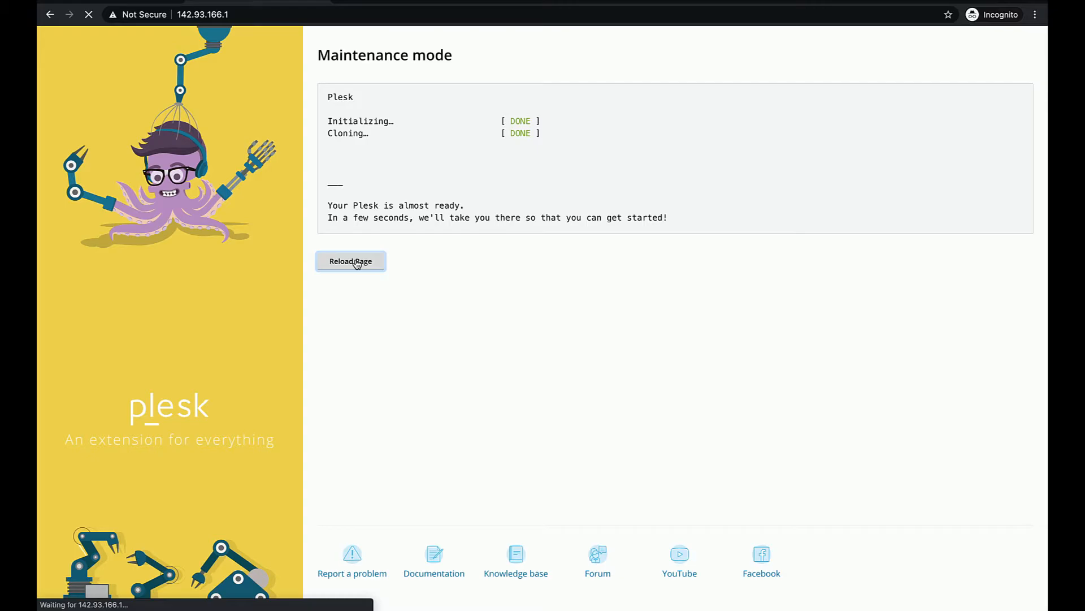
click(351, 261)
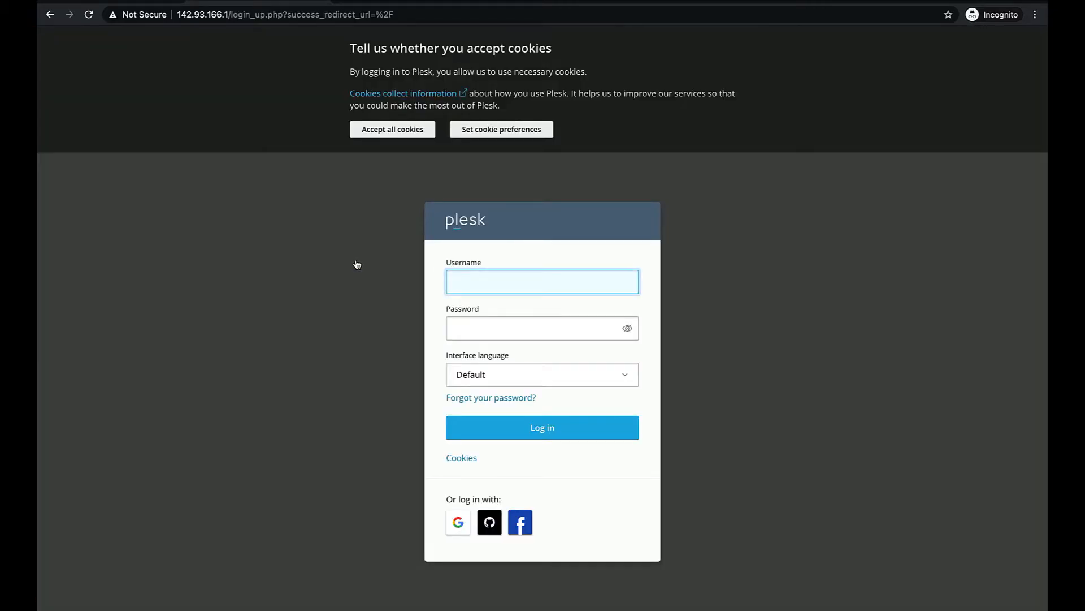
mouse_move(392, 129)
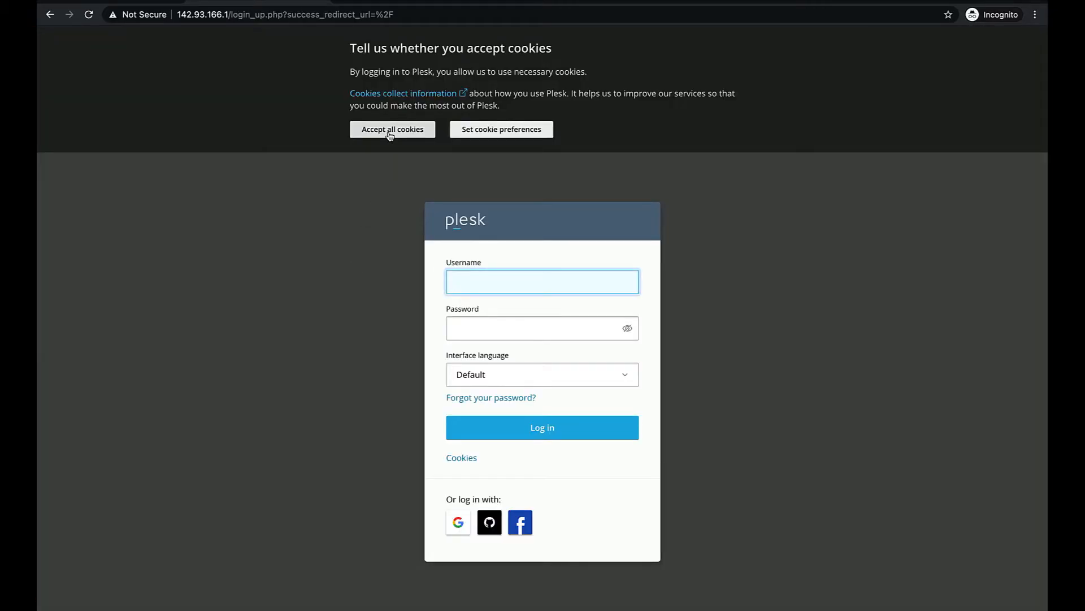
- Accept all cookies, then log in to Plesk as 'root' with the server password
click(392, 130)
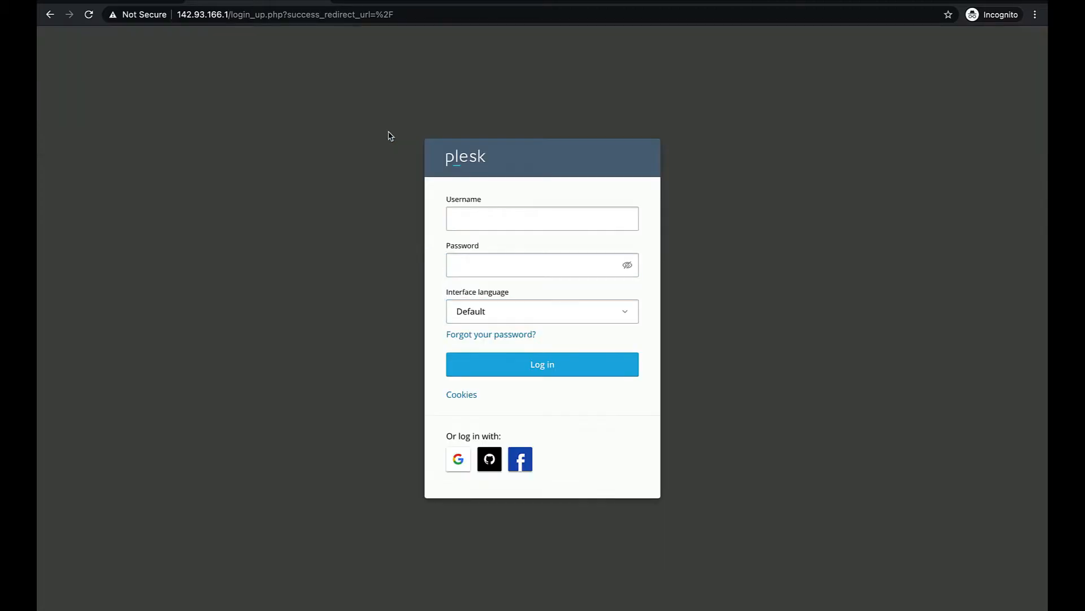
click(542, 218)
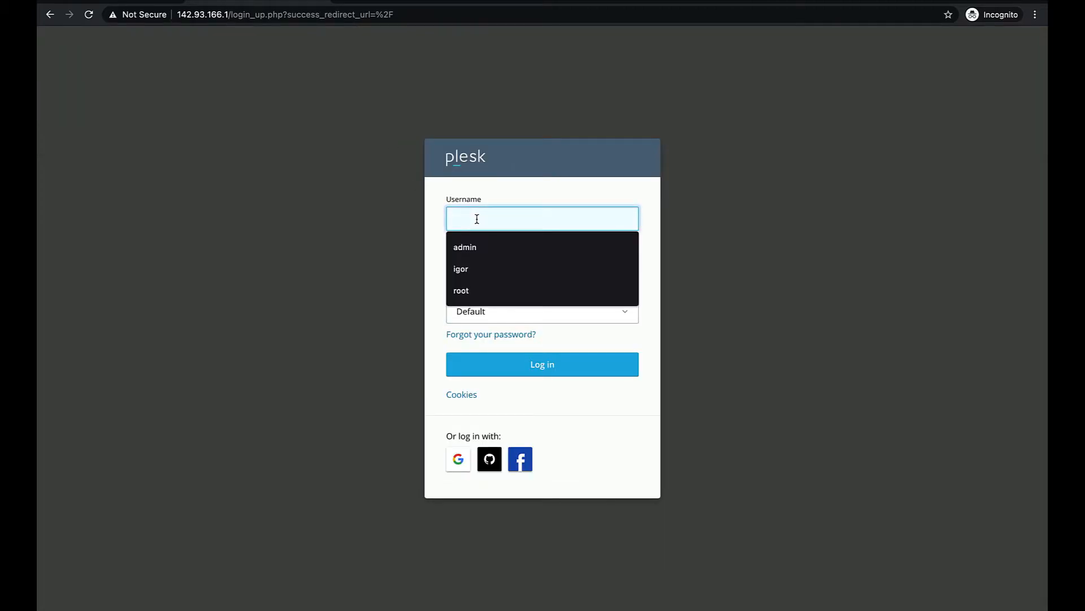
text(roo)
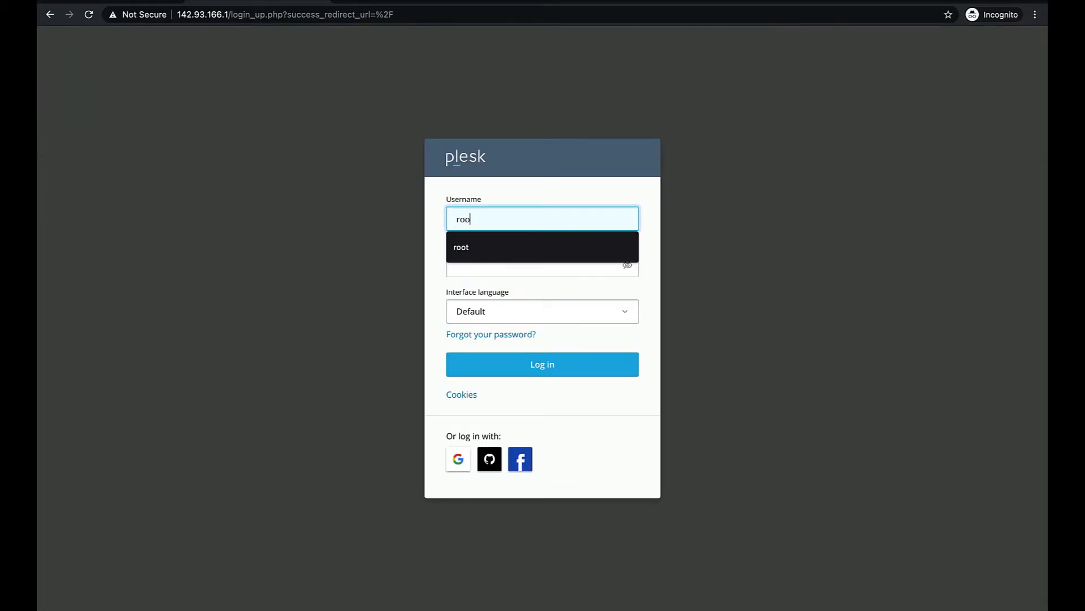
click(542, 265)
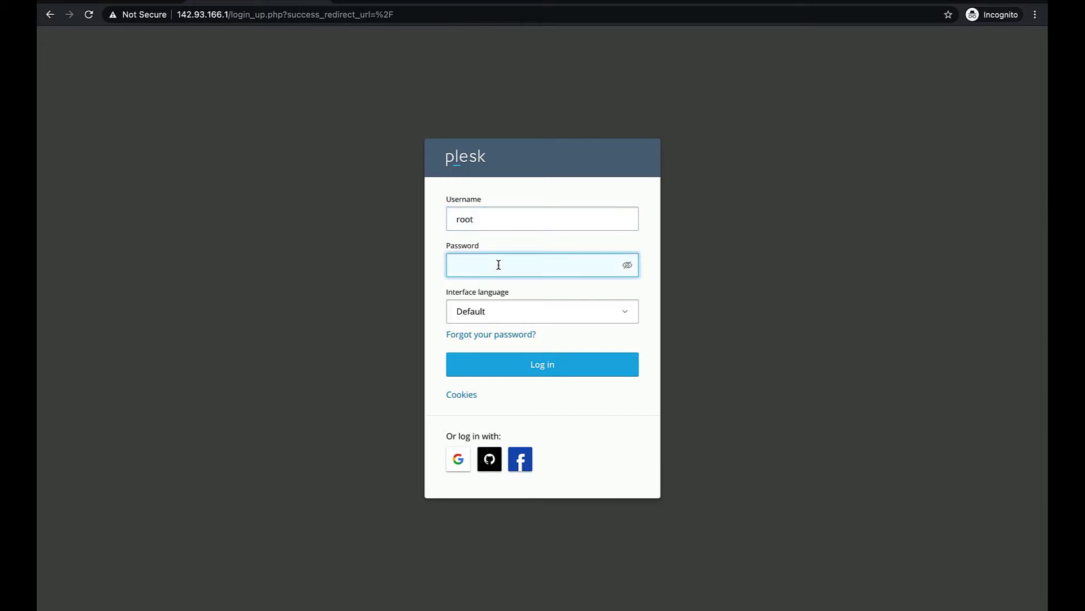
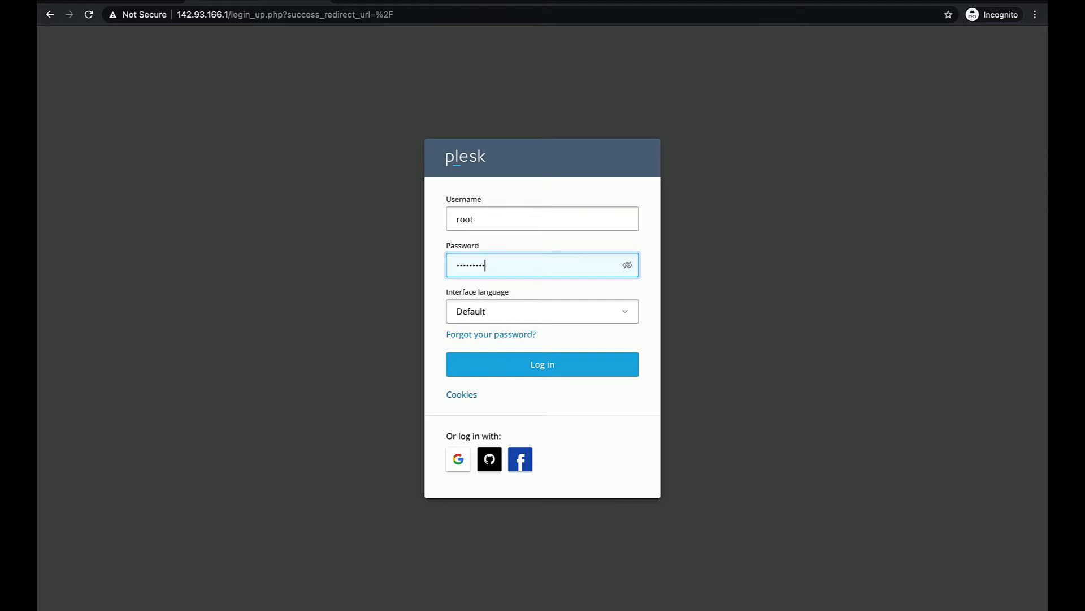
click(543, 364)
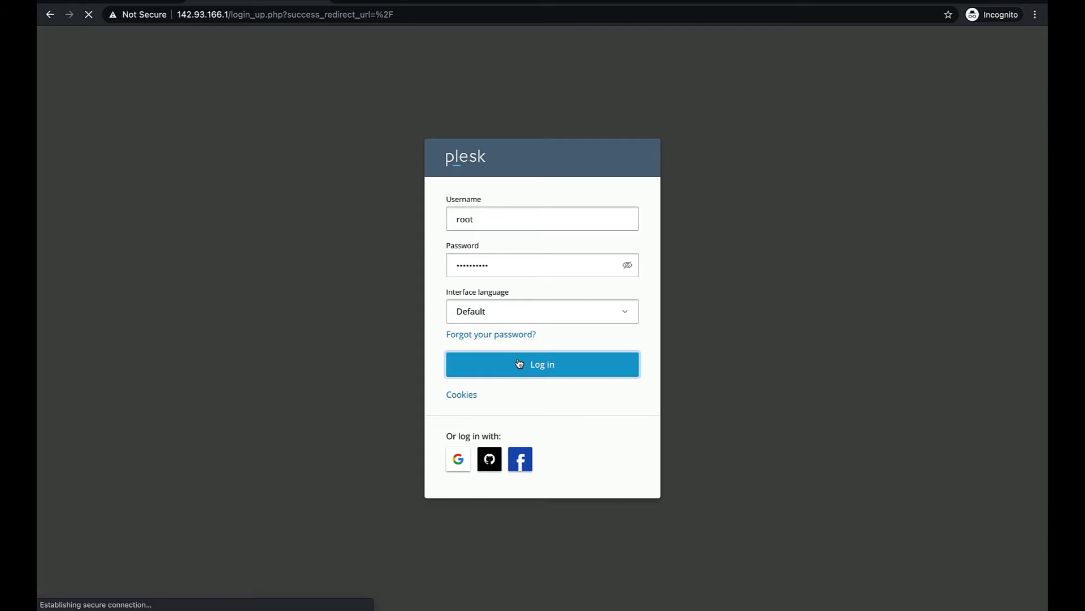
- Get past the certificate warning again and confirm the login form resubmission
click(543, 364)
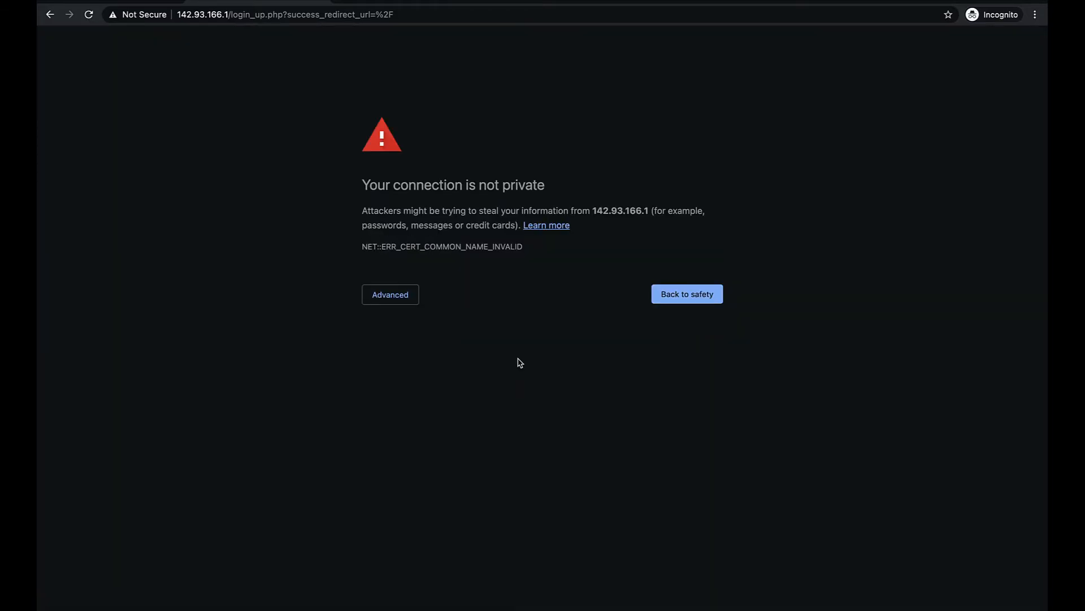
mouse_move(405, 302)
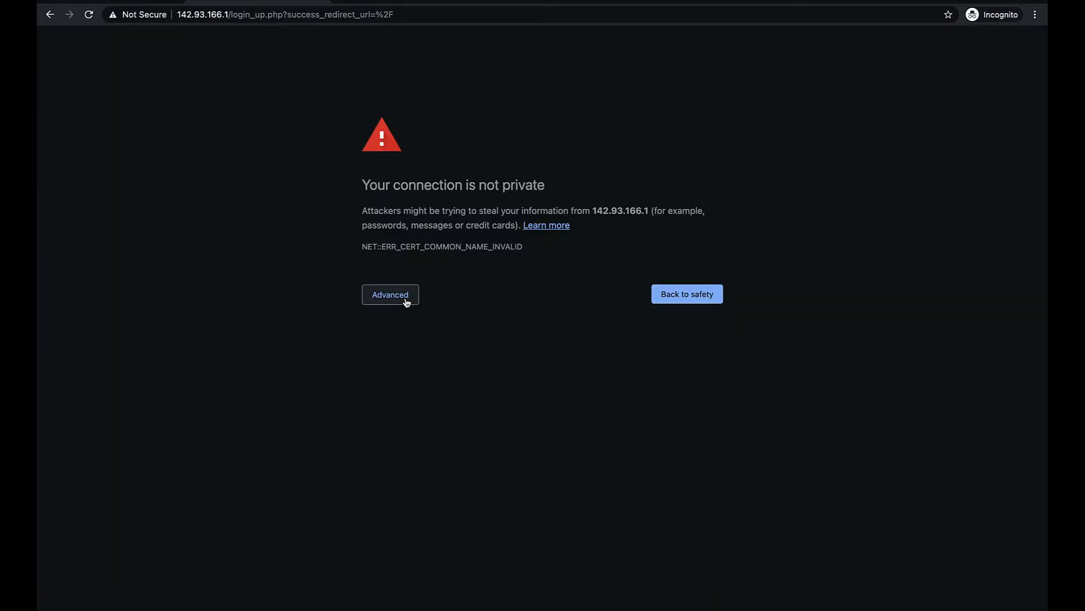
click(389, 294)
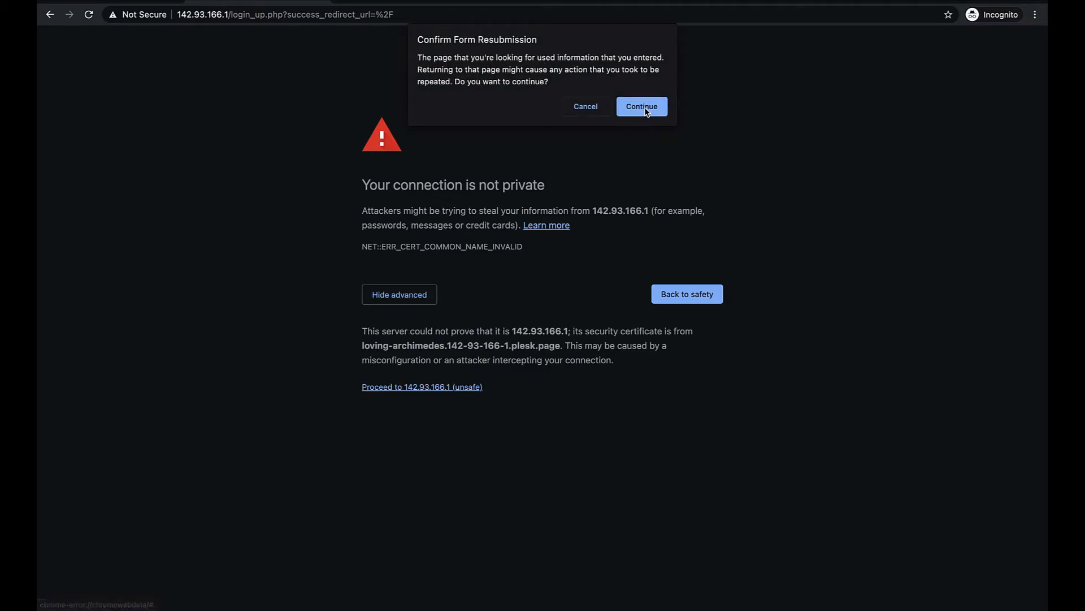
click(641, 106)
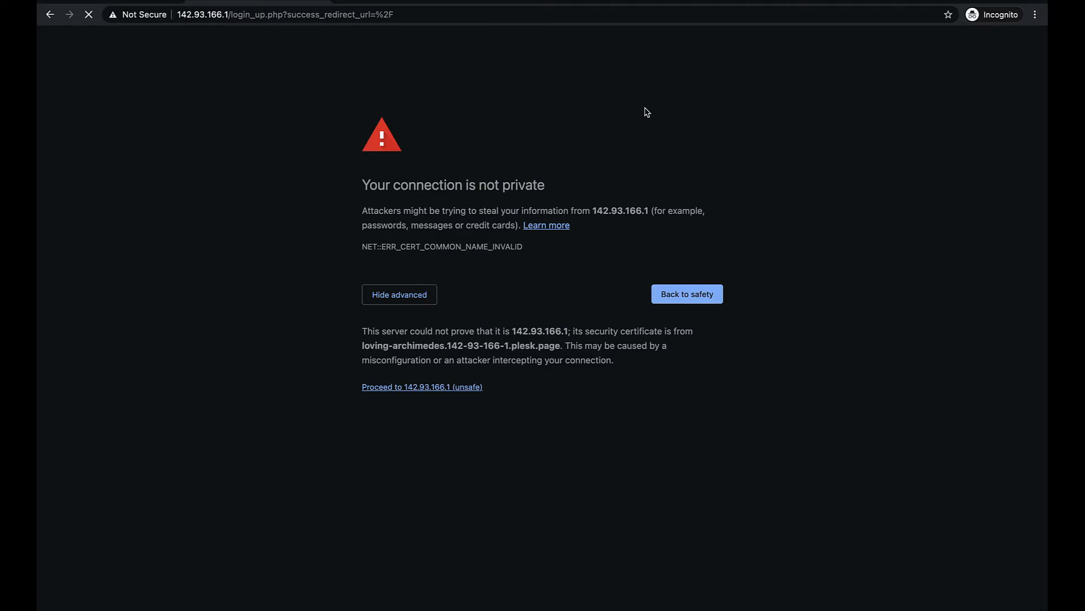
click(422, 386)
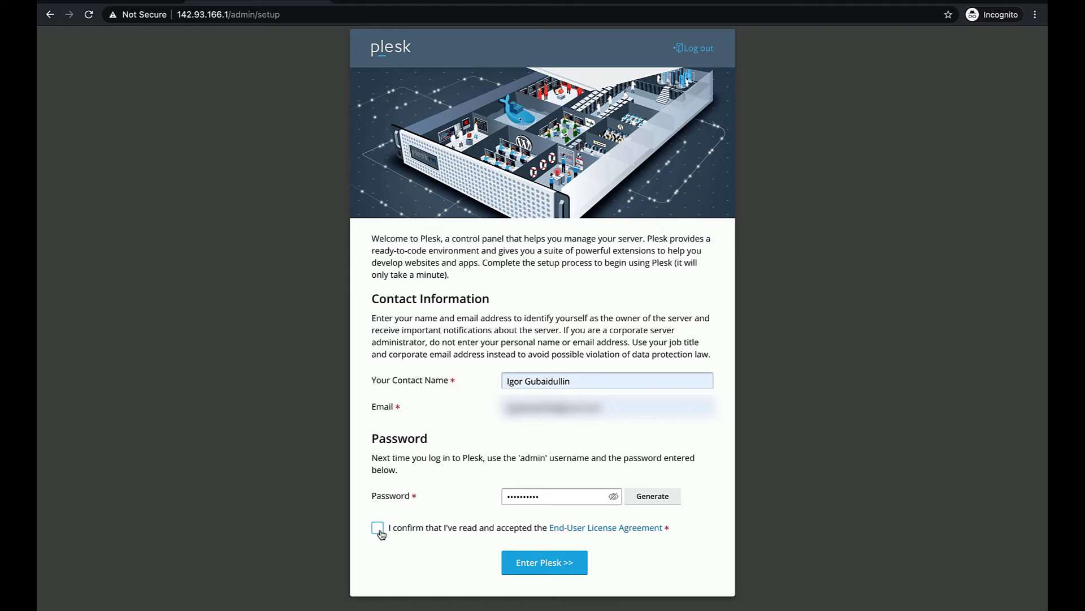
- Accept the End-User License Agreement and submit the setup with Enter Plesk
click(378, 528)
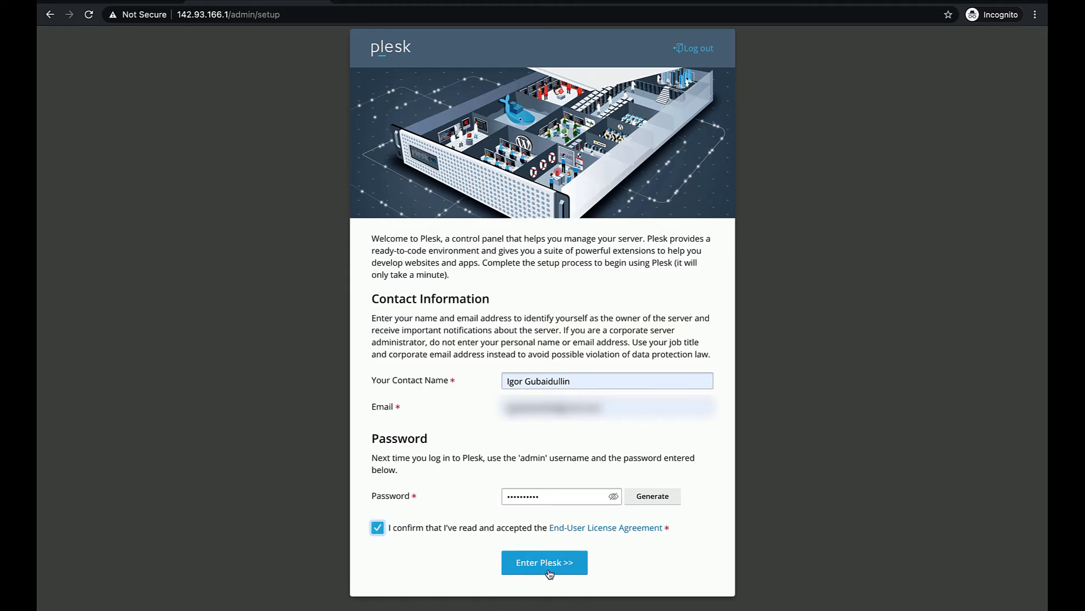
click(544, 561)
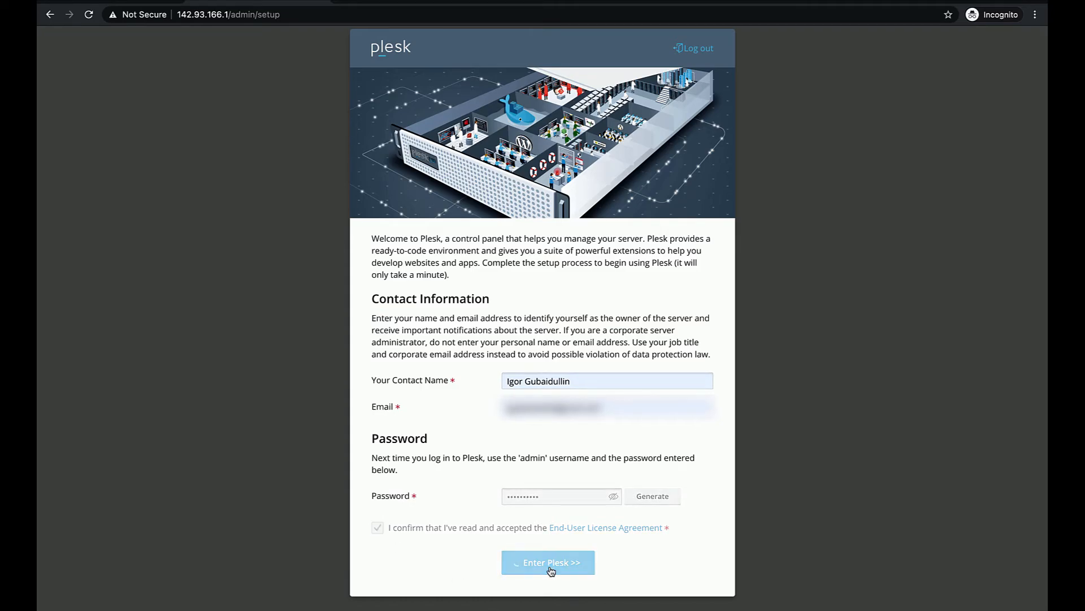
click(547, 562)
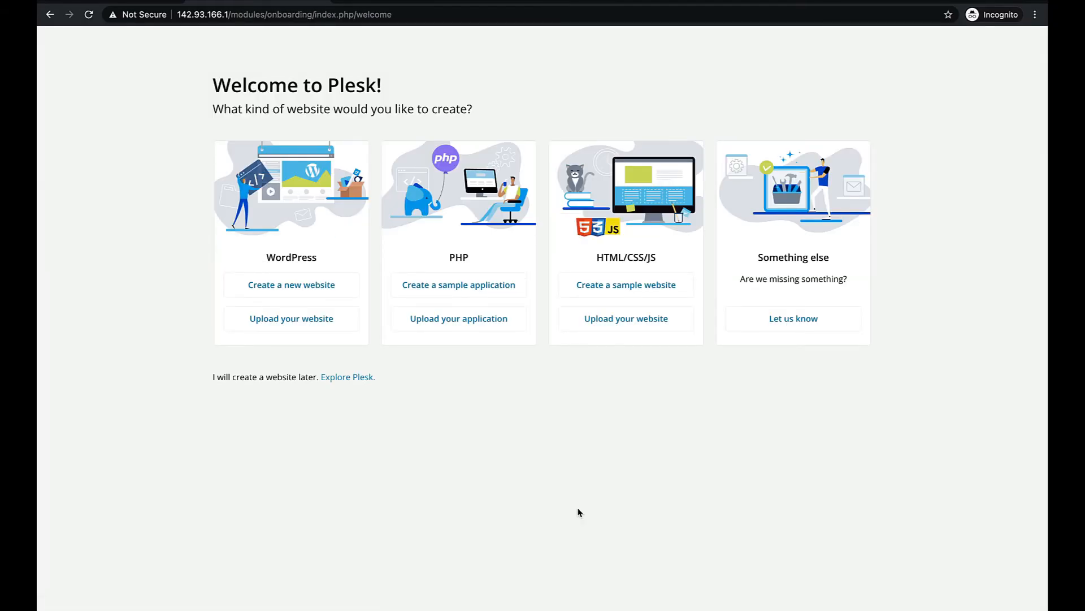
mouse_move(594, 481)
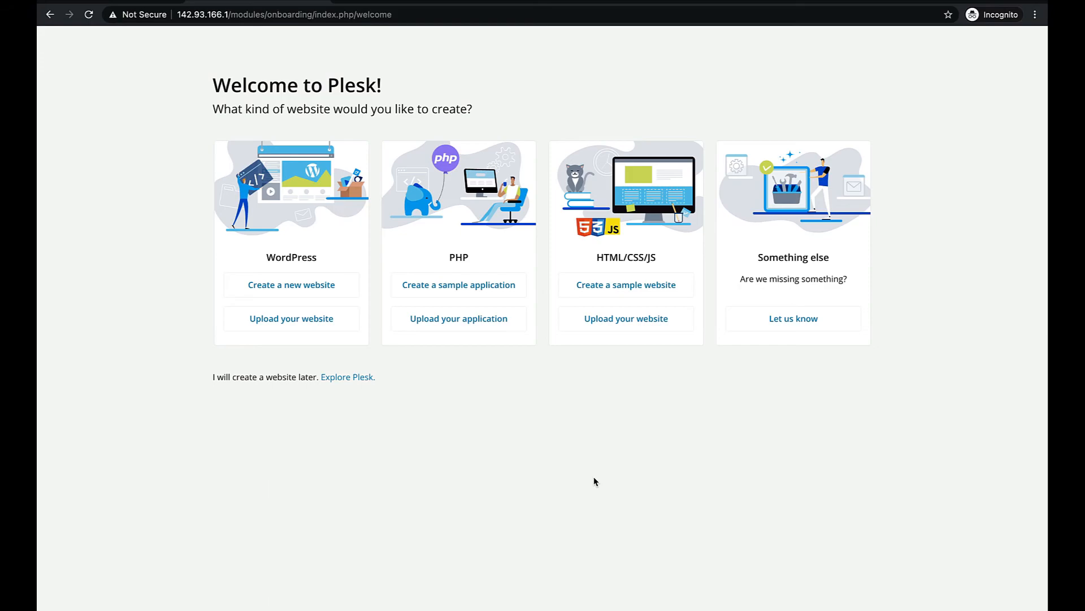
mouse_move(612, 458)
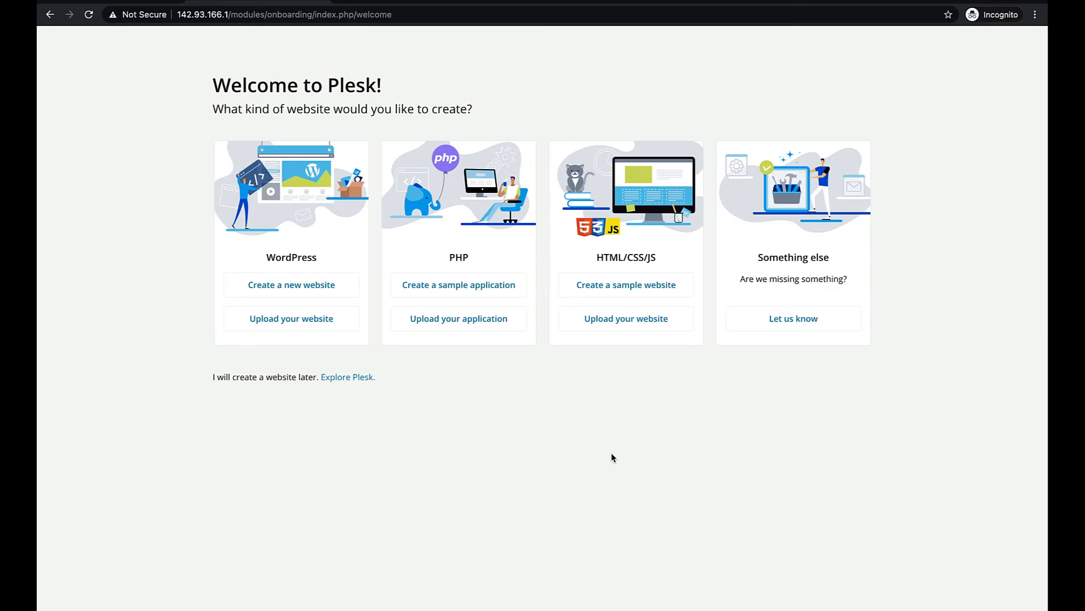
mouse_move(441, 433)
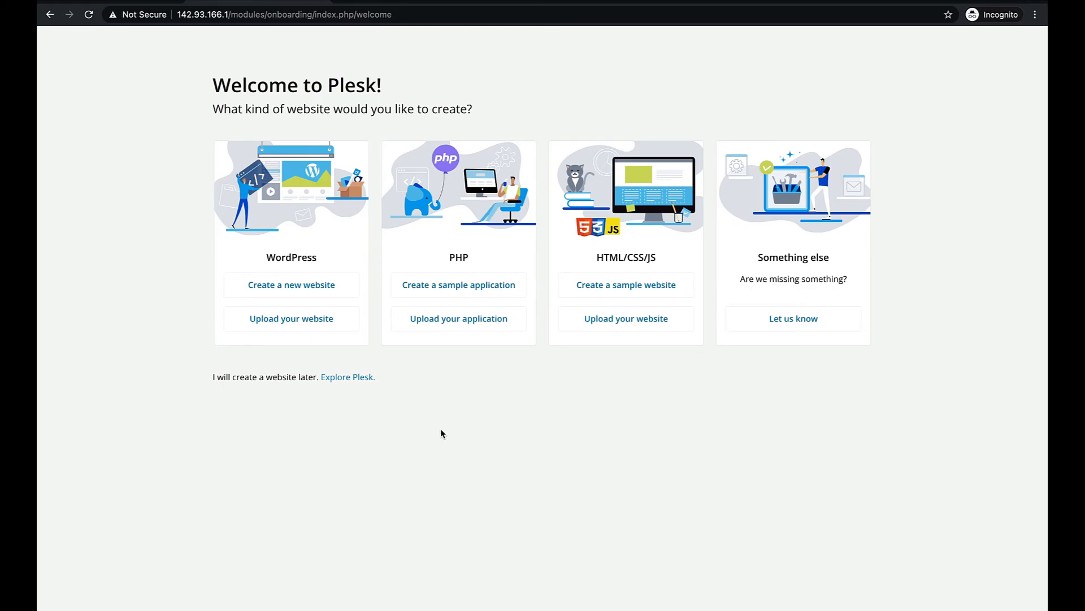
mouse_move(410, 367)
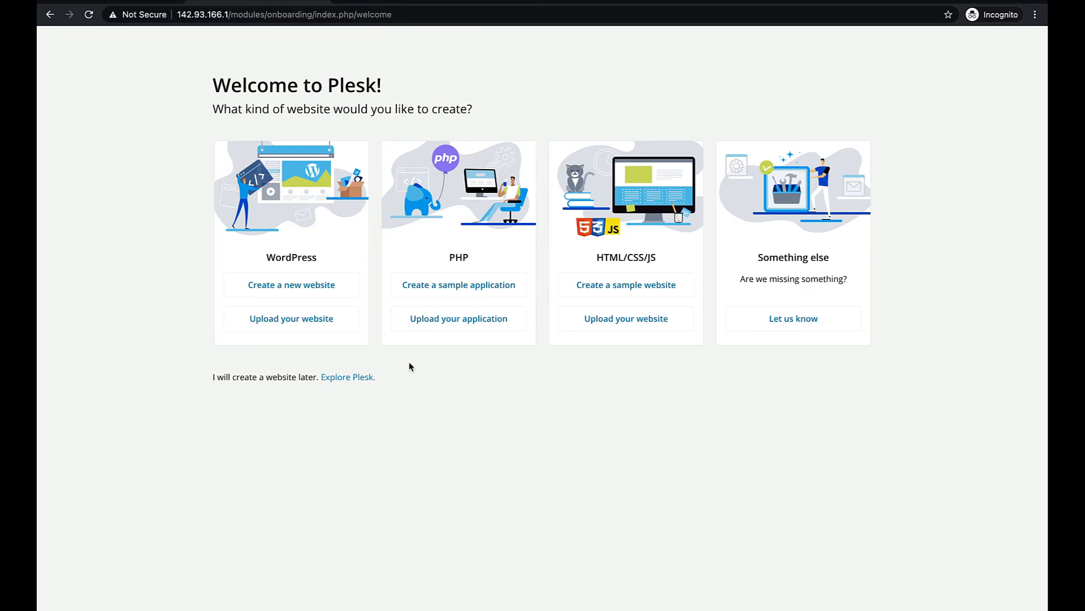
mouse_move(379, 340)
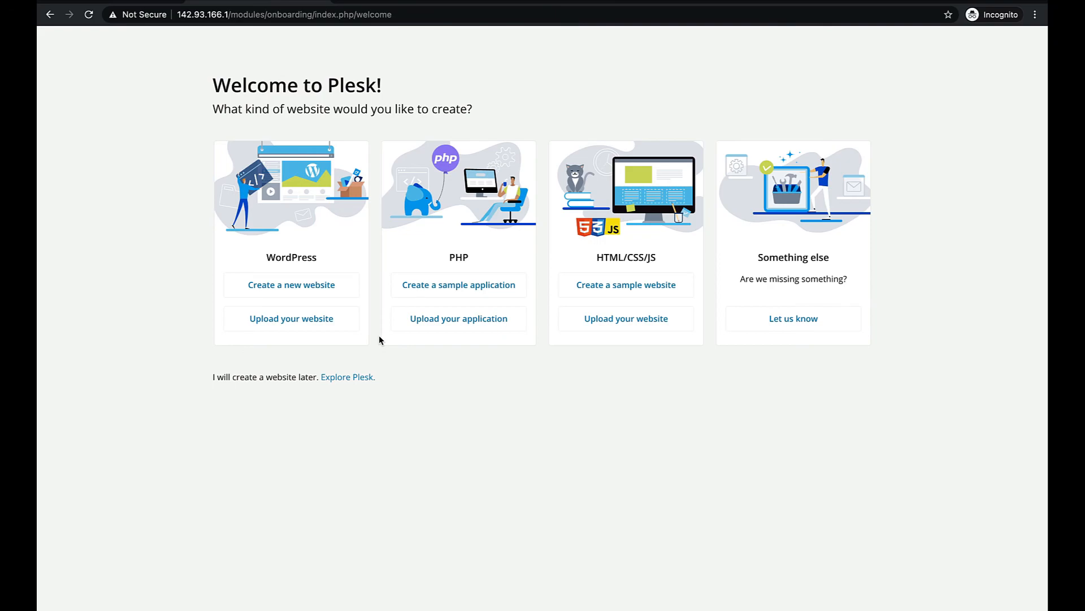
mouse_move(379, 367)
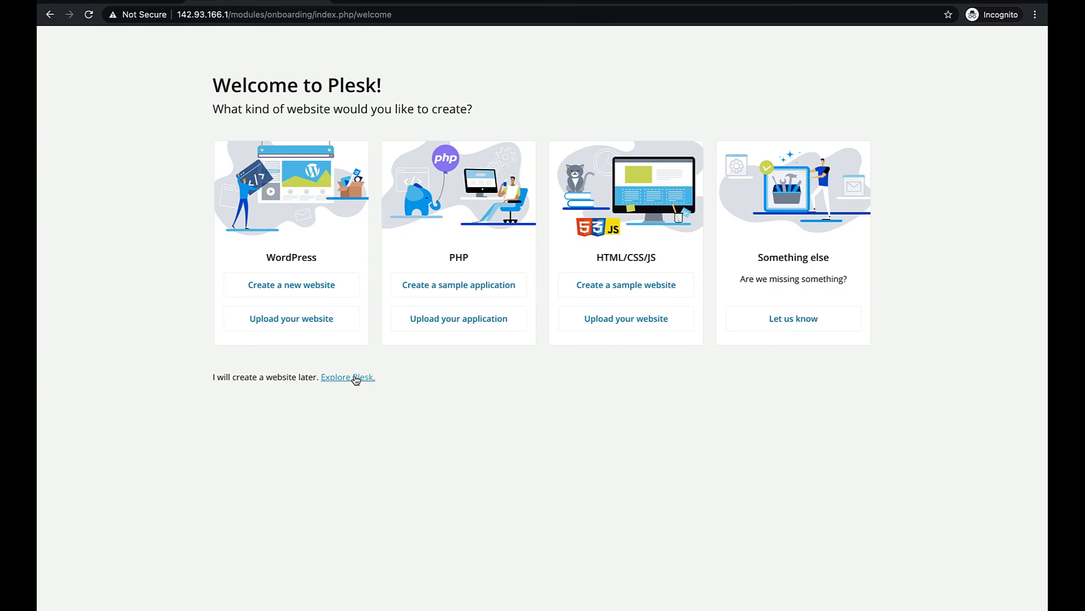
mouse_move(356, 384)
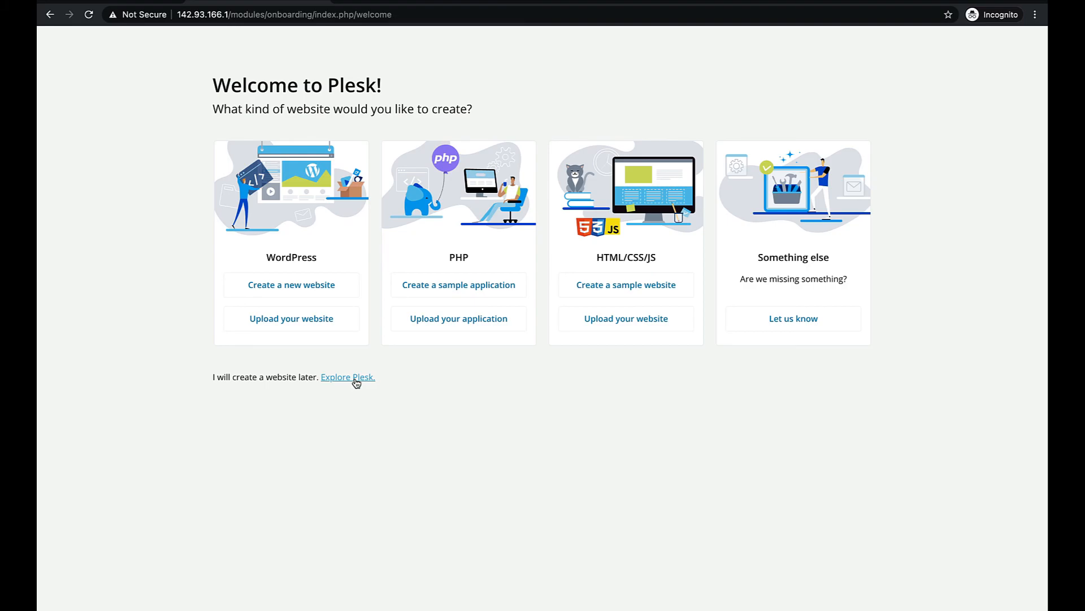
- Skip website creation via Explore Plesk to reach the Websites & Domains page
click(348, 376)
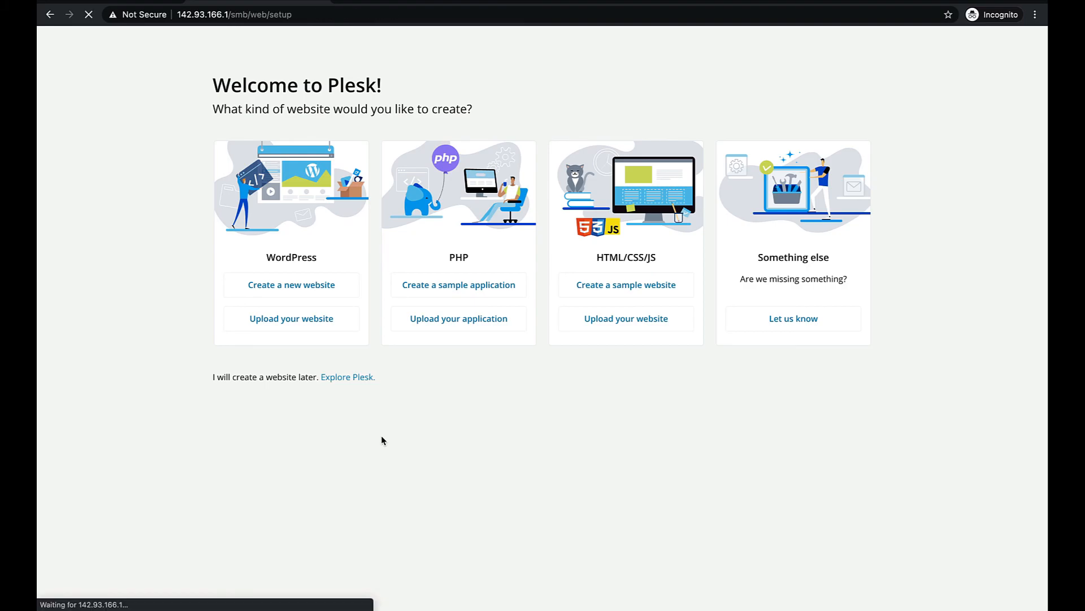
click(347, 376)
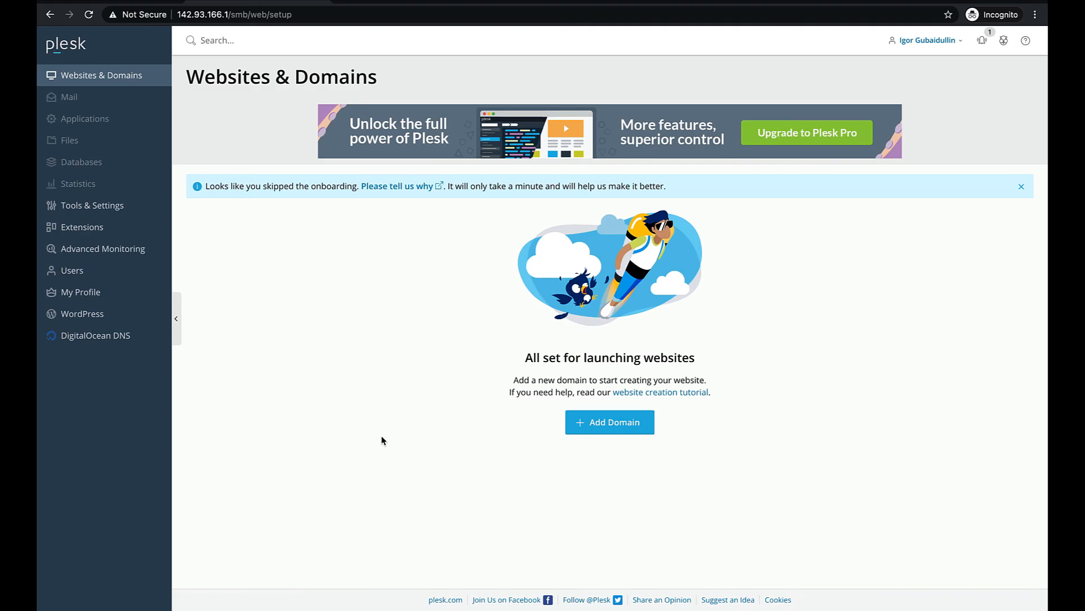